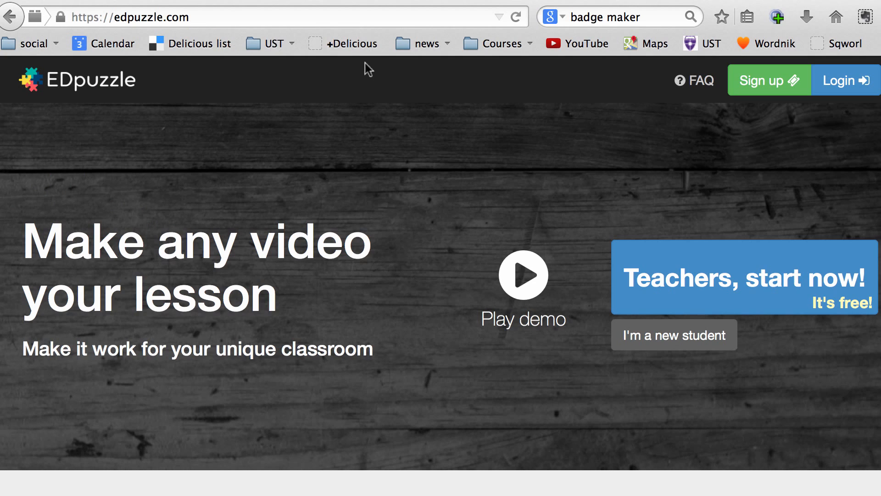
mouse_move(763, 89)
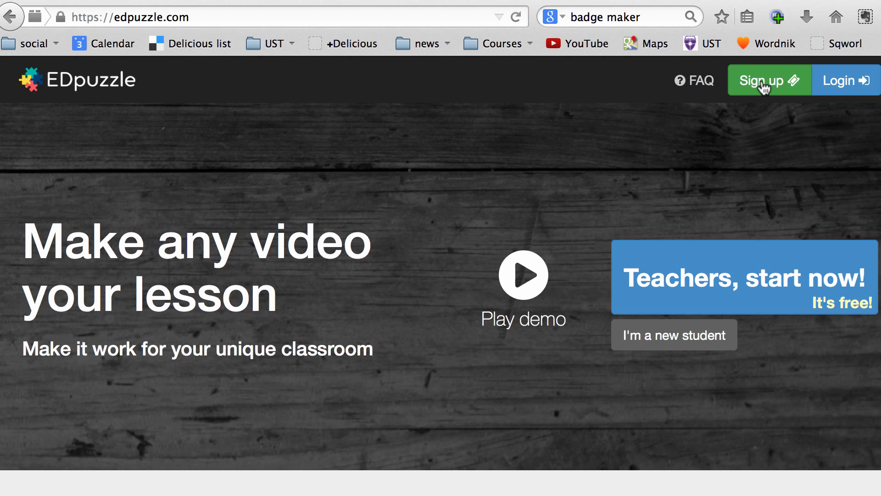
- Choose sign up as a teacher and try logging in with Edmodo
click(768, 79)
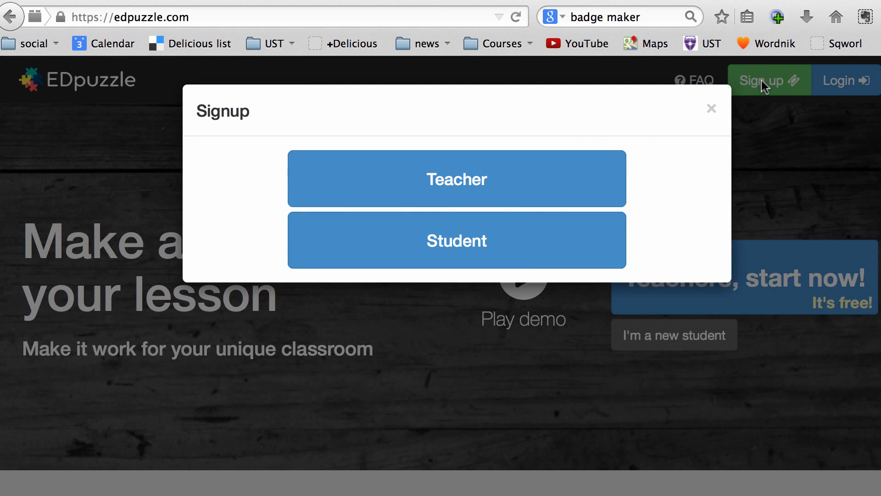
click(456, 178)
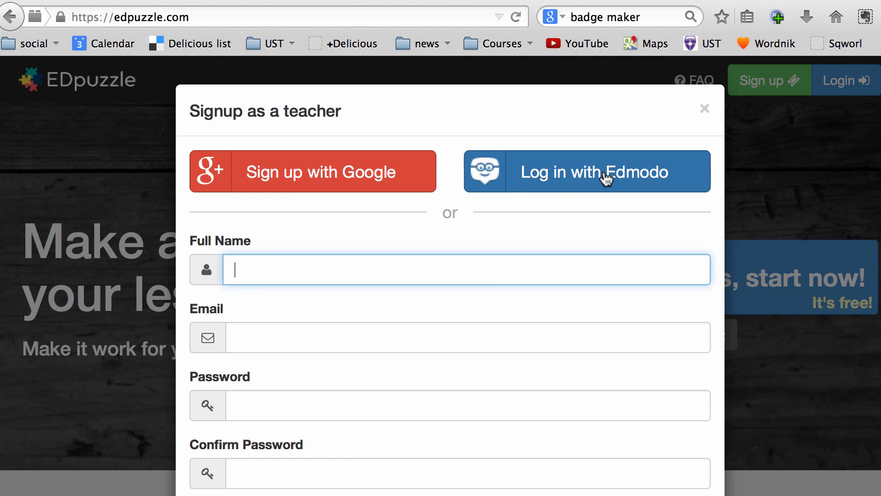
mouse_move(558, 136)
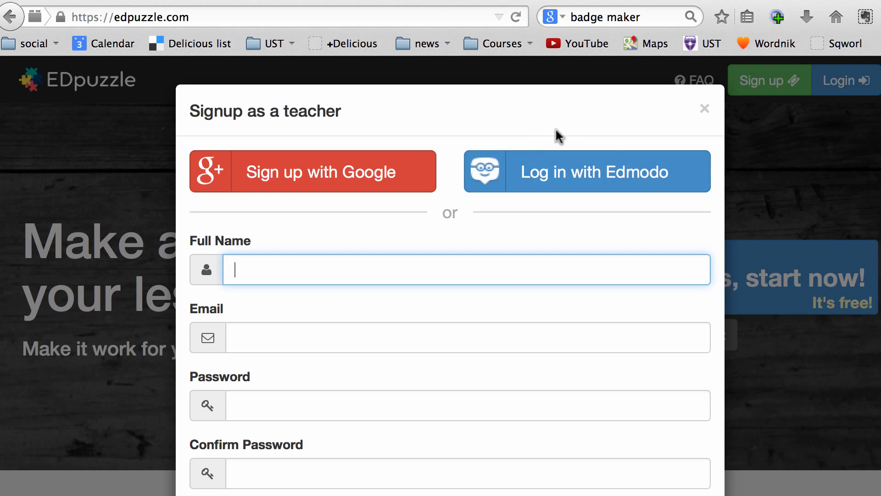
mouse_move(598, 181)
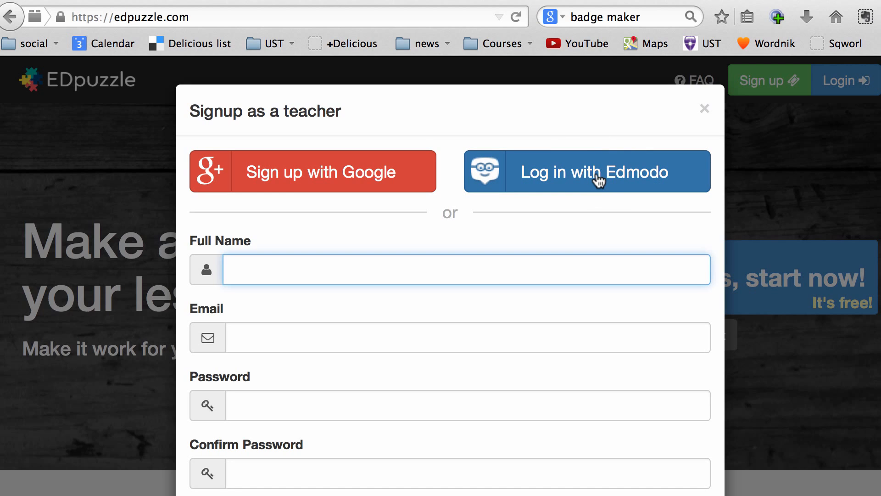
mouse_move(600, 180)
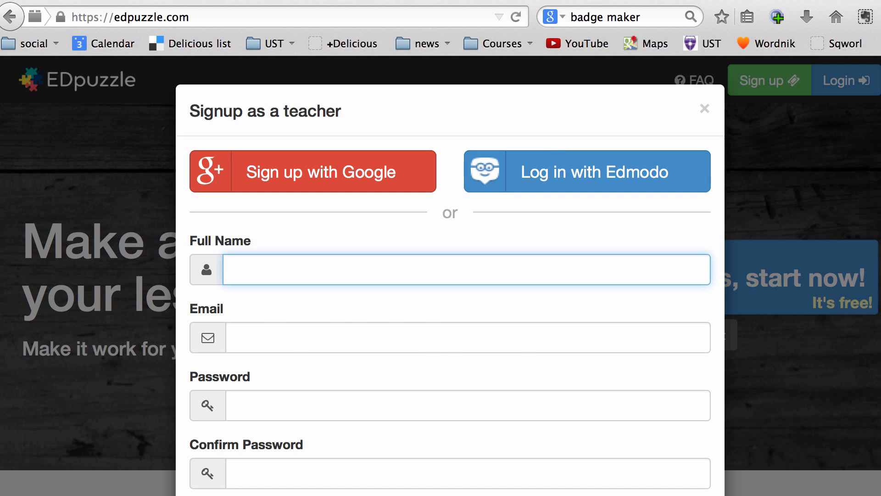
click(586, 171)
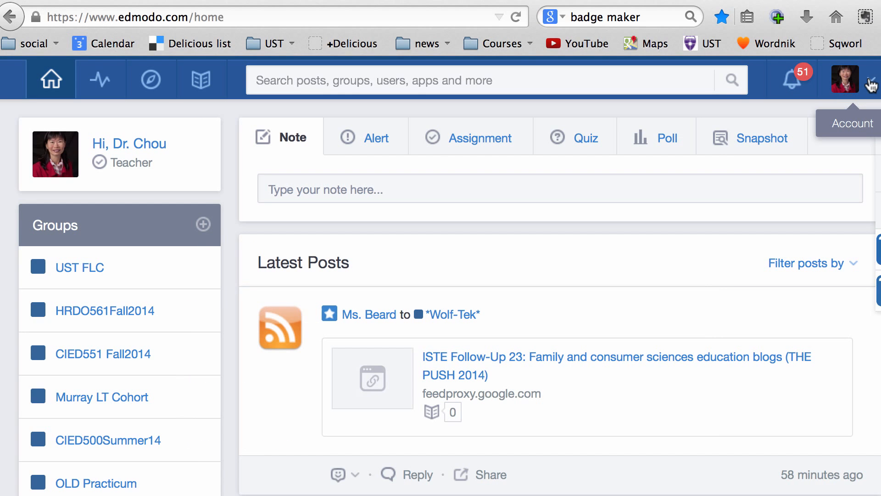
mouse_move(854, 92)
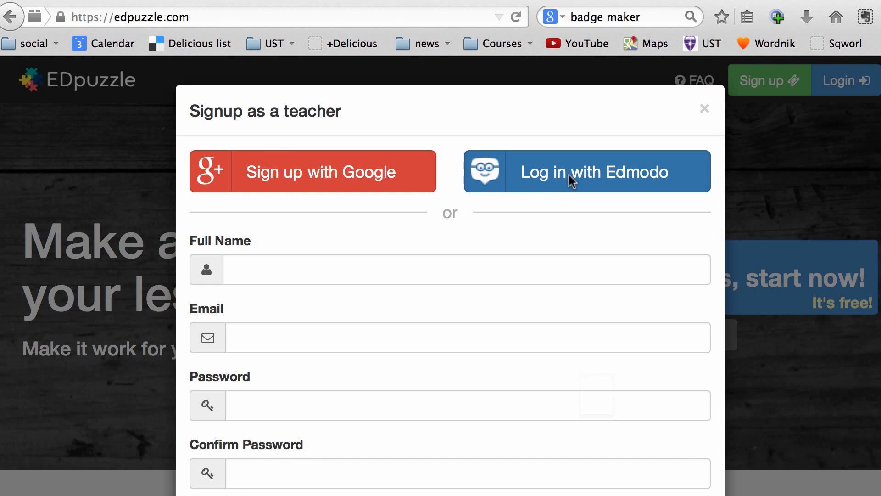
- Log in with Edmodo to reach the Find a video page
click(586, 171)
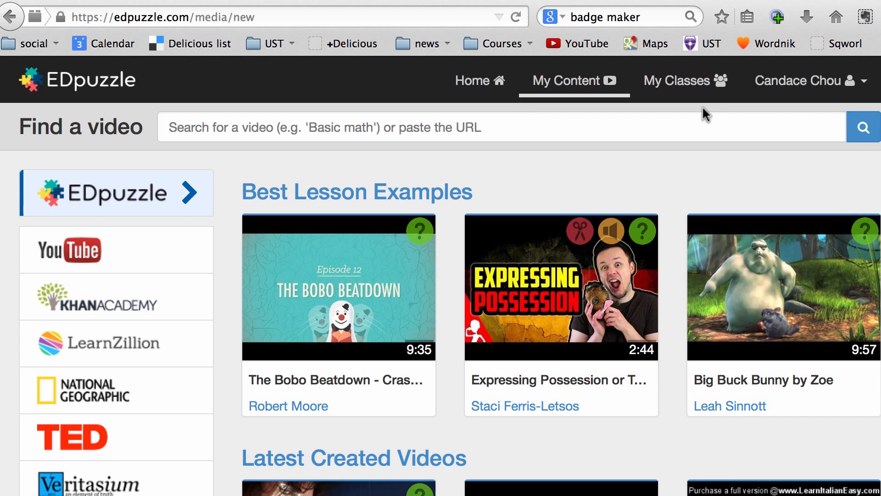
mouse_move(733, 136)
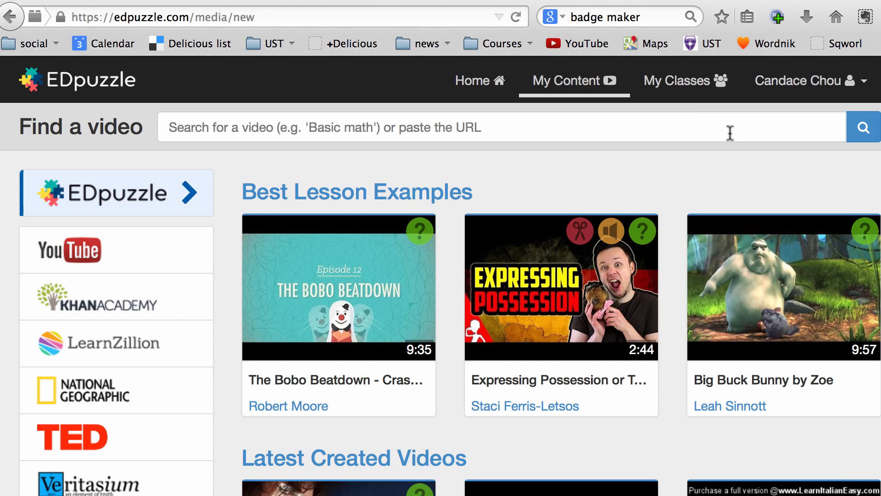
mouse_move(688, 91)
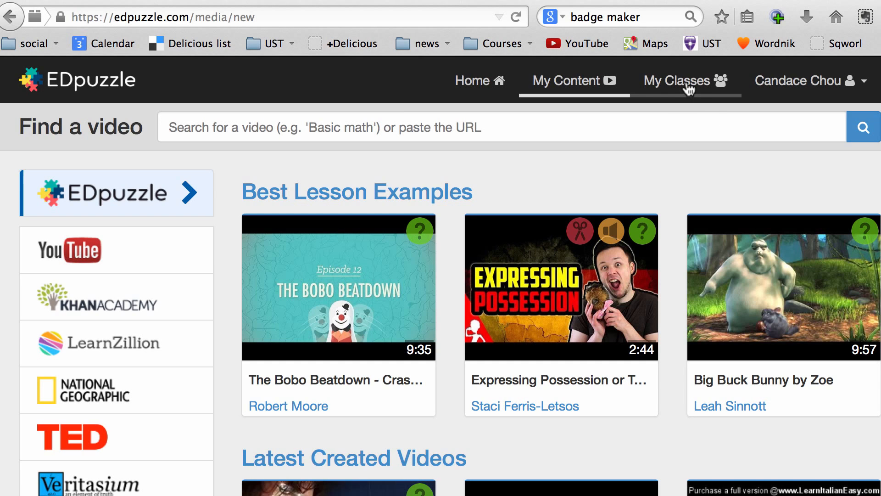
- In My Classes, add a class named HRDO561 and save it
click(686, 80)
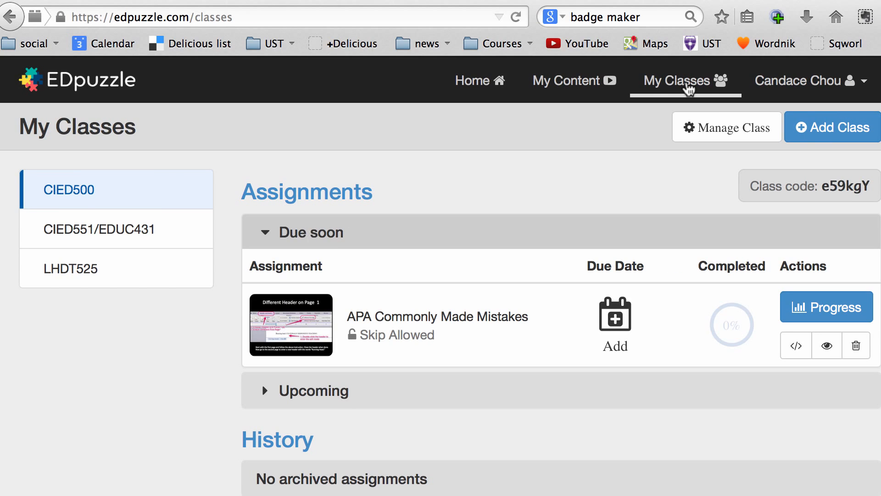
mouse_move(836, 138)
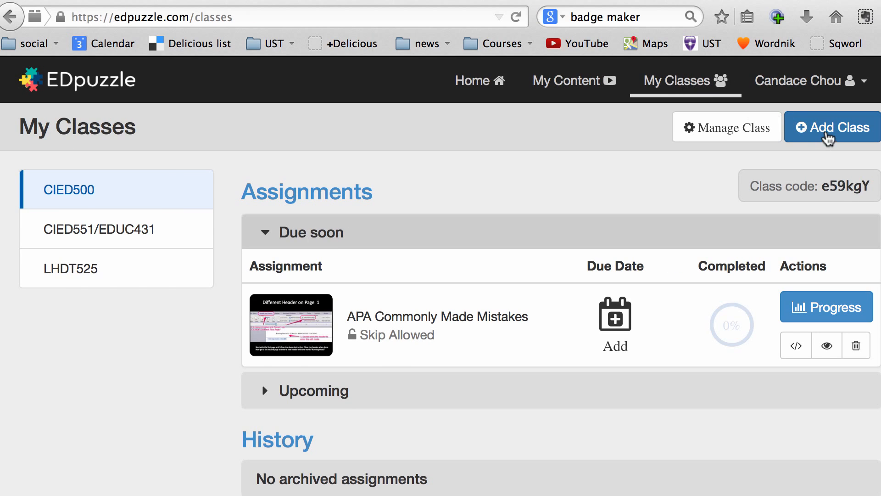
click(831, 127)
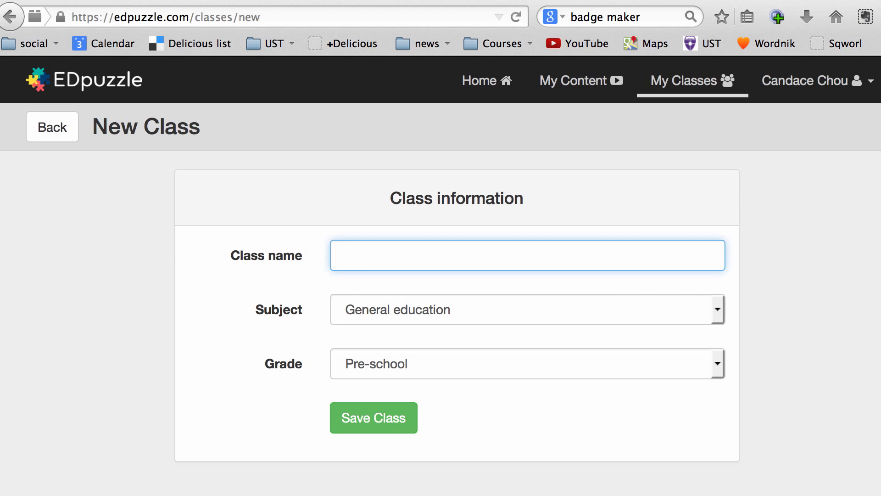
text(HRDO561)
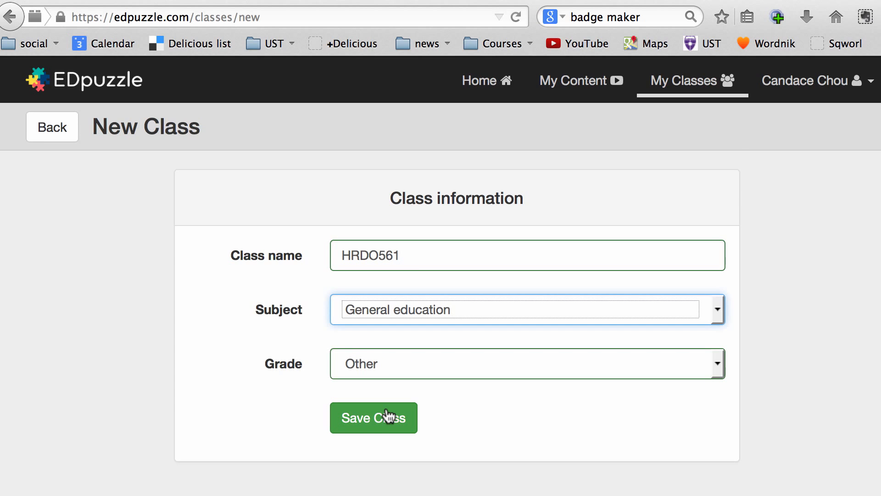
click(373, 418)
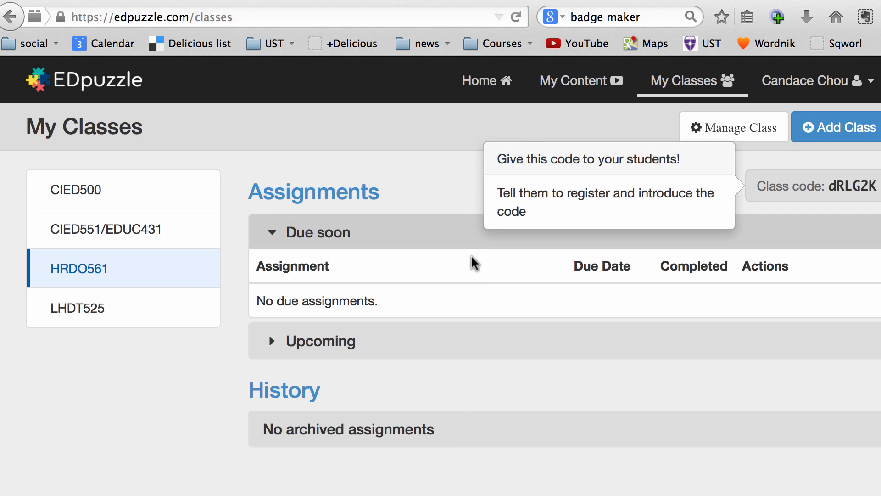
mouse_move(115, 192)
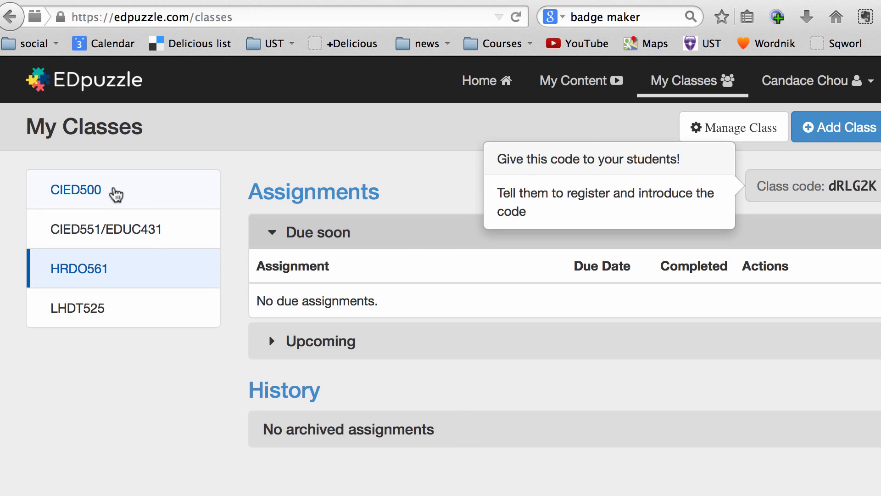
mouse_move(100, 317)
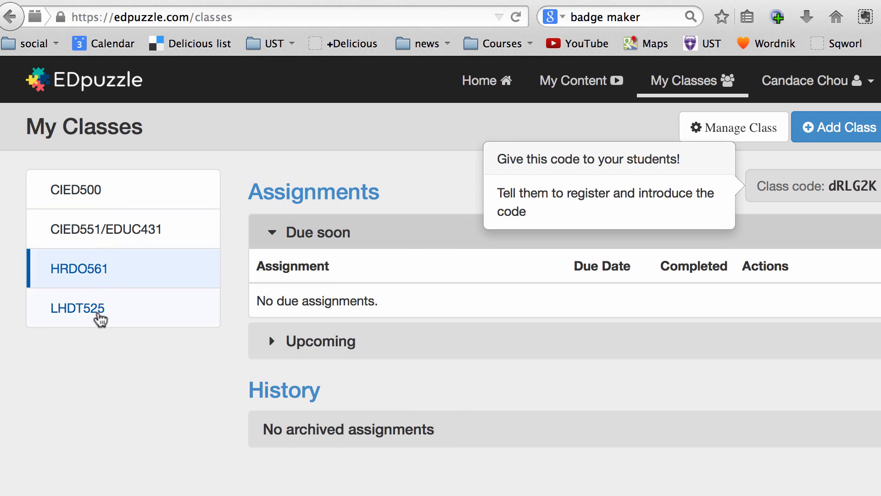
mouse_move(571, 90)
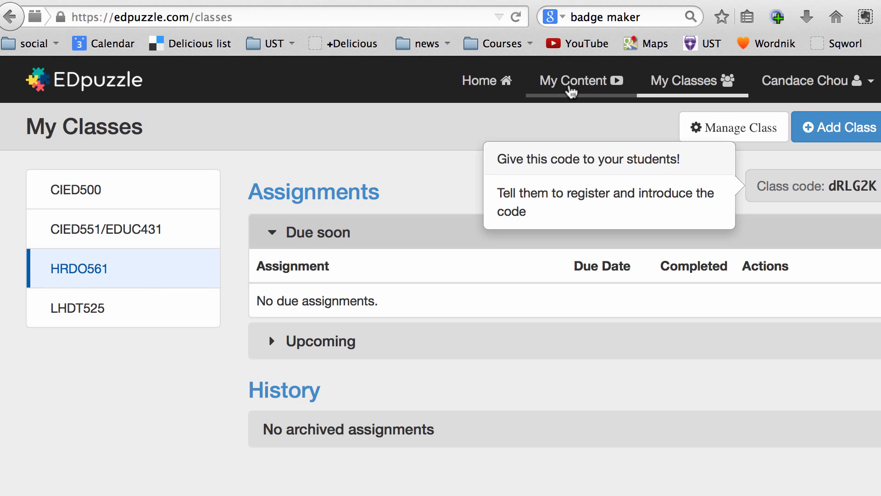
- Start a new video lesson from My Content and browse YouTube video results
click(573, 80)
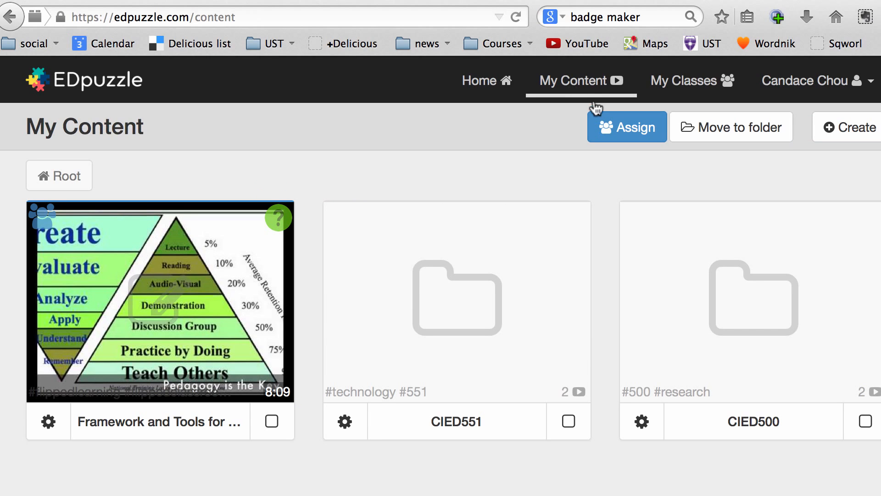
click(850, 127)
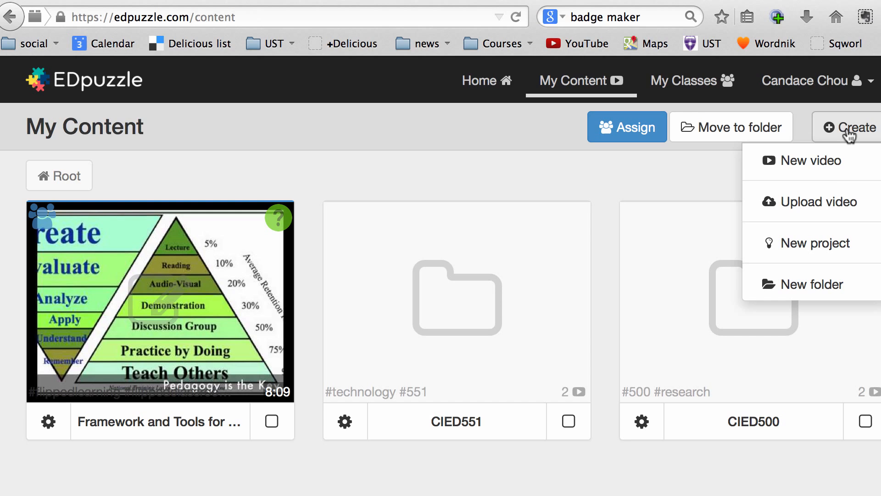
click(806, 161)
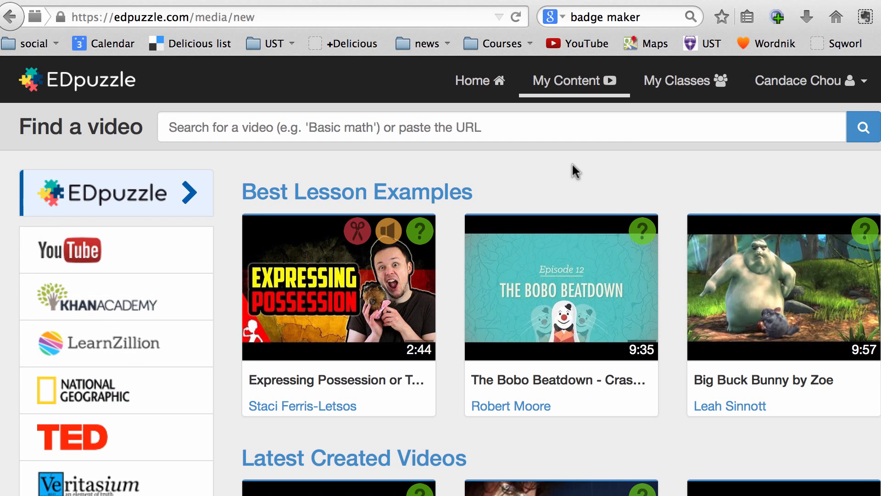
mouse_move(112, 250)
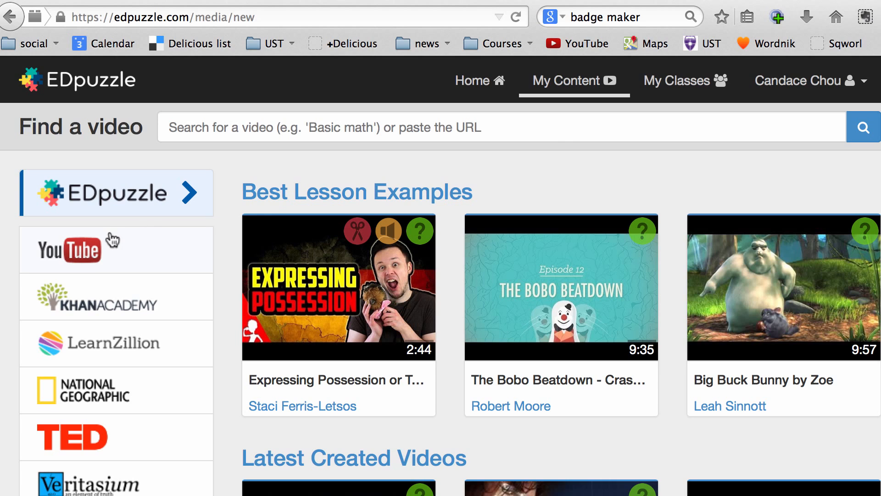
click(69, 249)
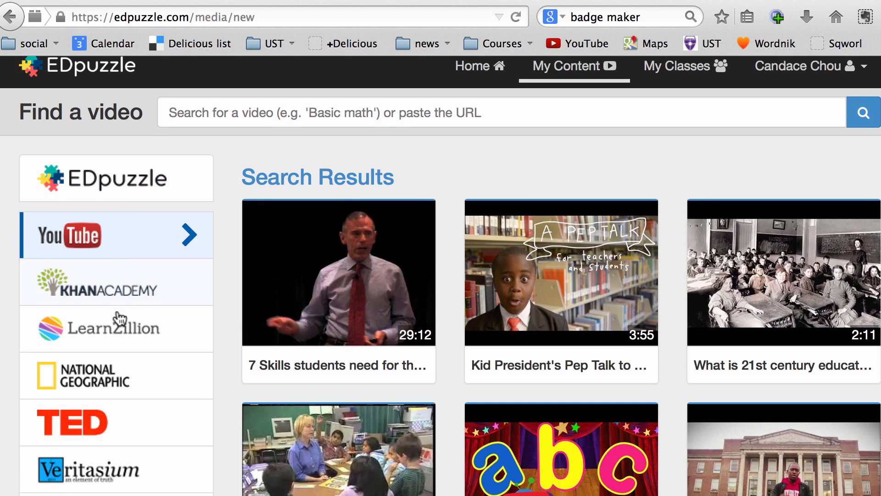
scroll(down, 3)
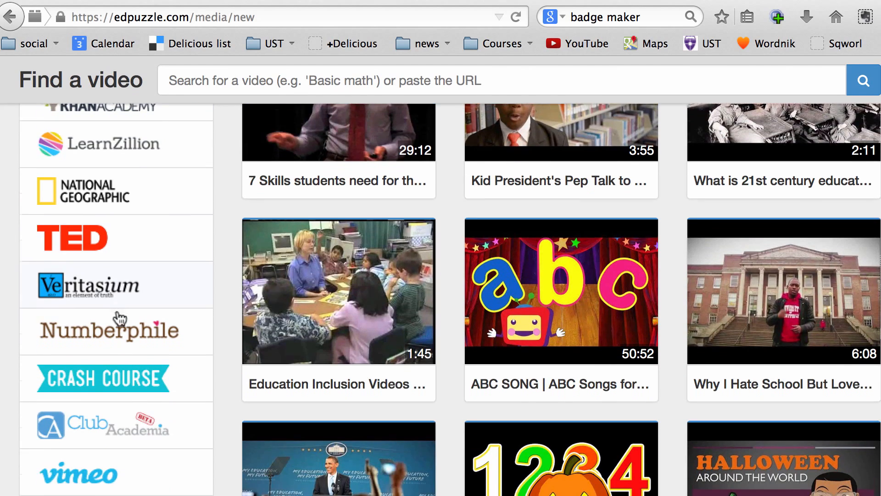
scroll(down, 3)
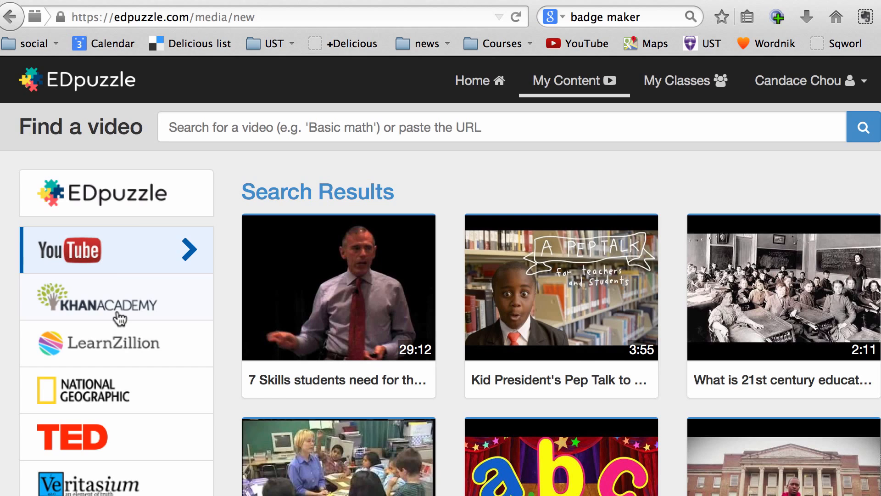
mouse_move(119, 259)
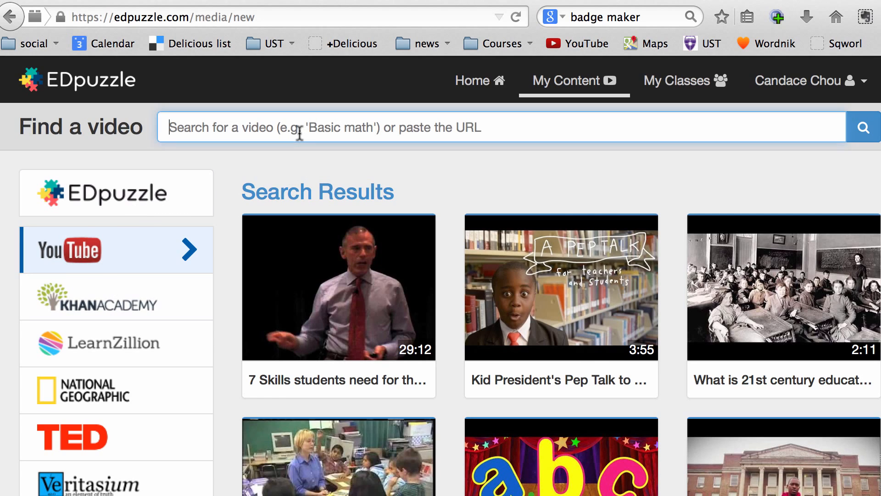
- Search the Flipped Learning YouTube link and open the video in the editor
text(http://youtu.be/staE3MNQGLo?list=UUgMGZKDzcEJHhD4E_qN19NQ)
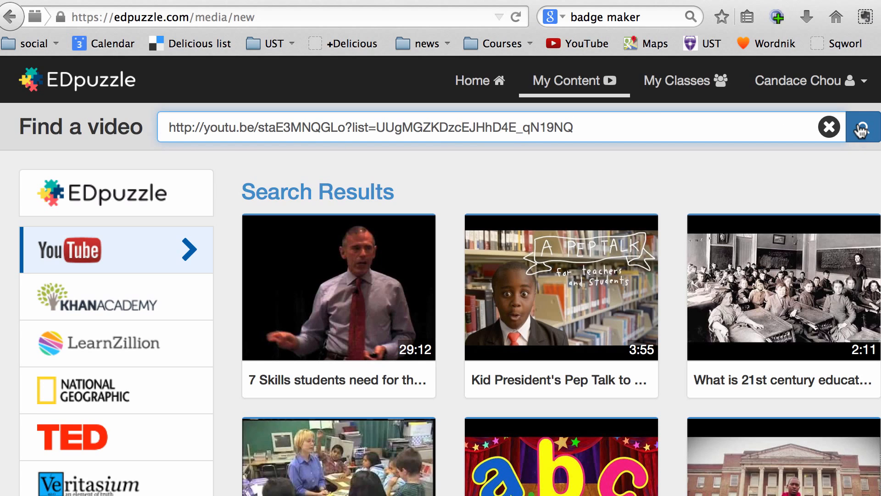
click(864, 126)
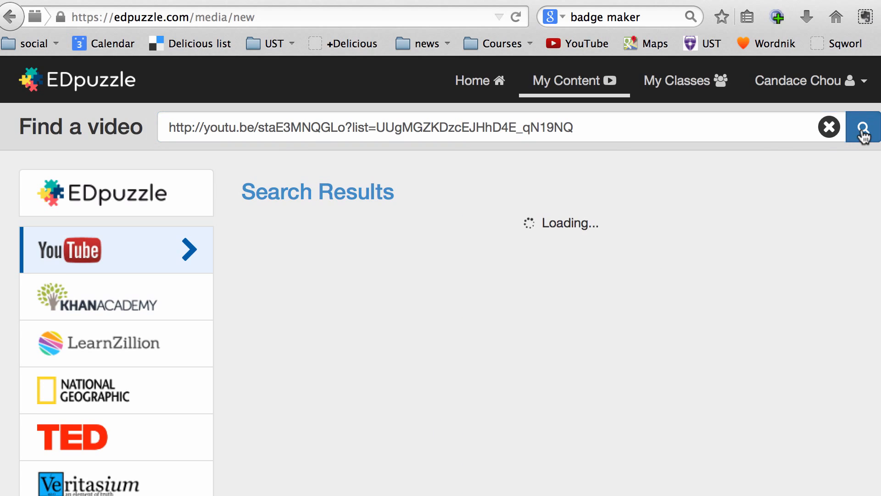
click(862, 126)
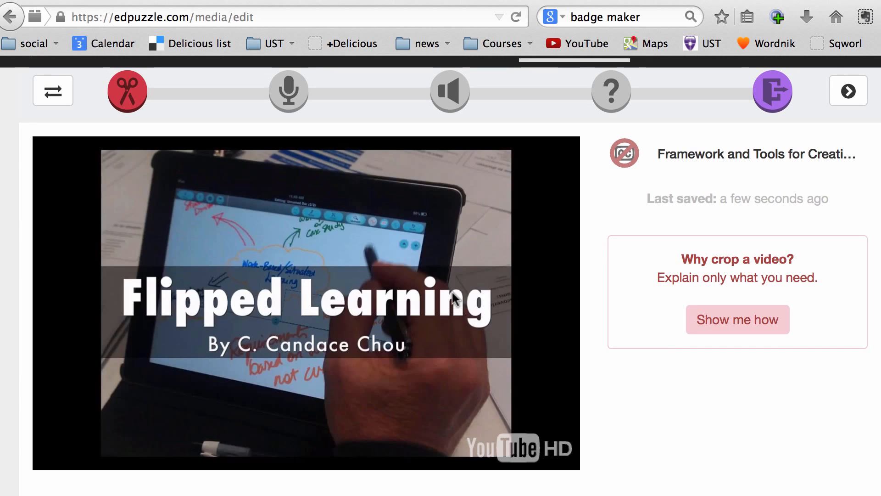
mouse_move(435, 323)
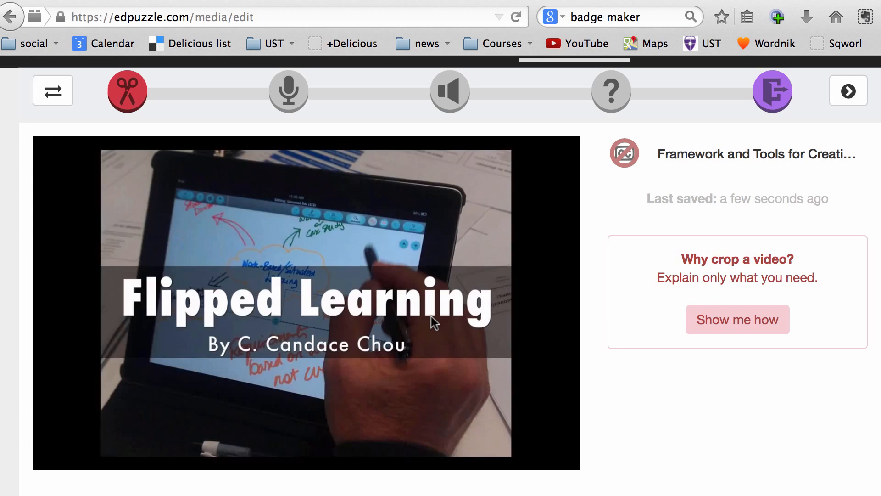
mouse_move(316, 266)
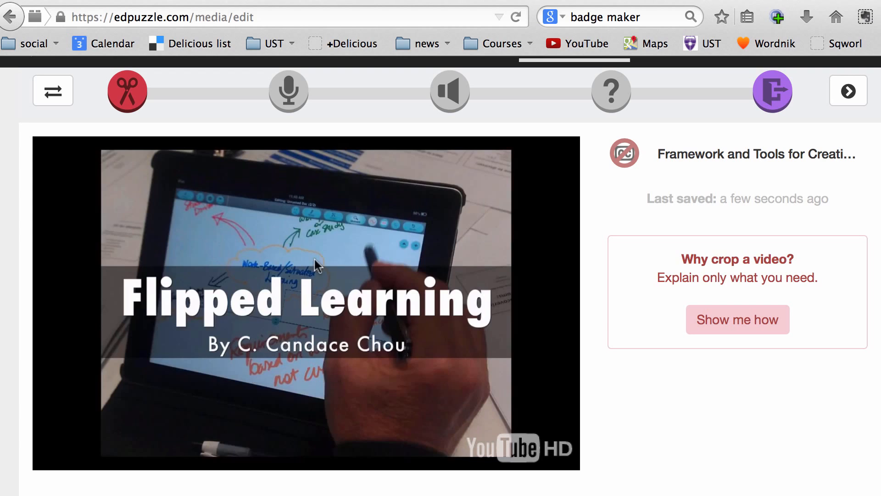
mouse_move(333, 275)
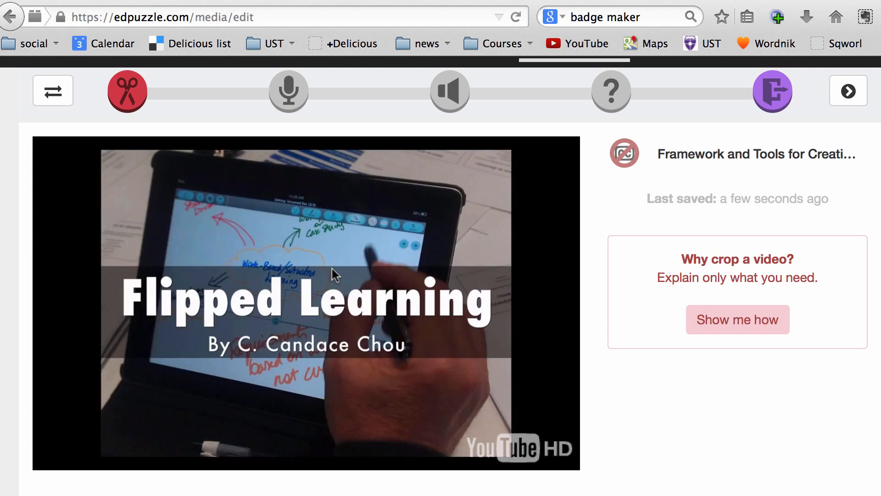
mouse_move(288, 91)
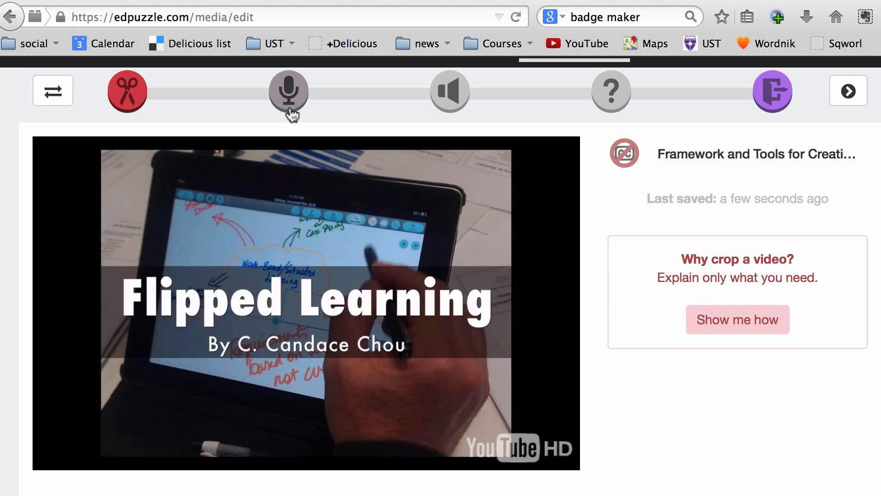
mouse_move(289, 91)
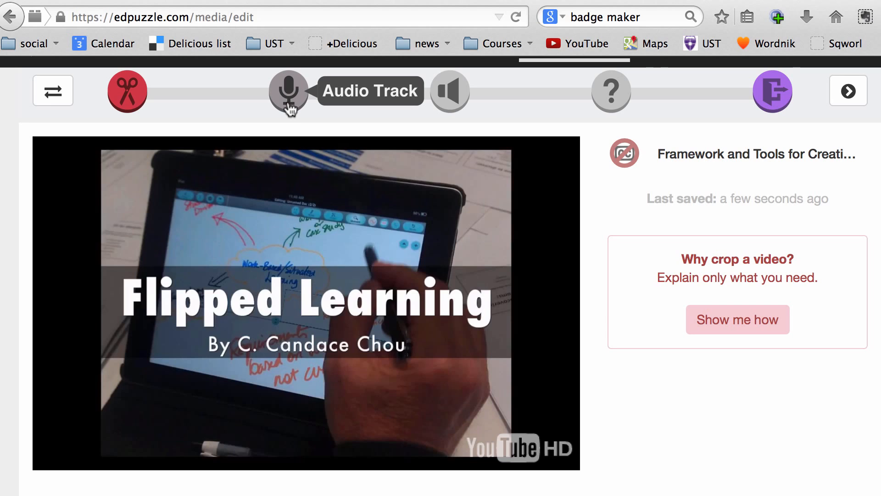
mouse_move(450, 91)
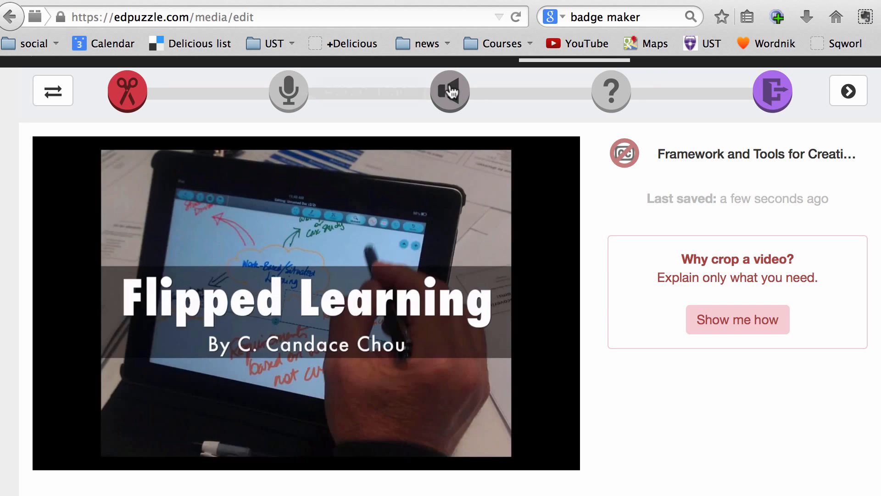
- Move to the Quizzes step and pause the video at 0:02
click(449, 91)
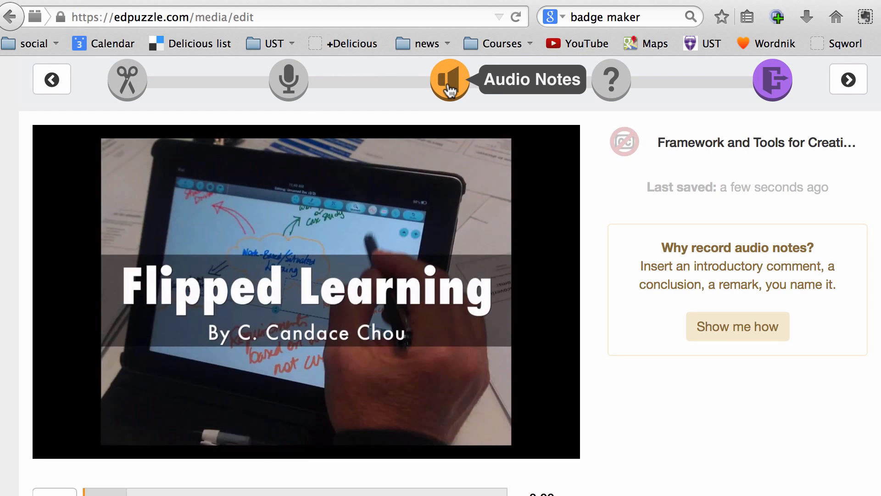
mouse_move(449, 80)
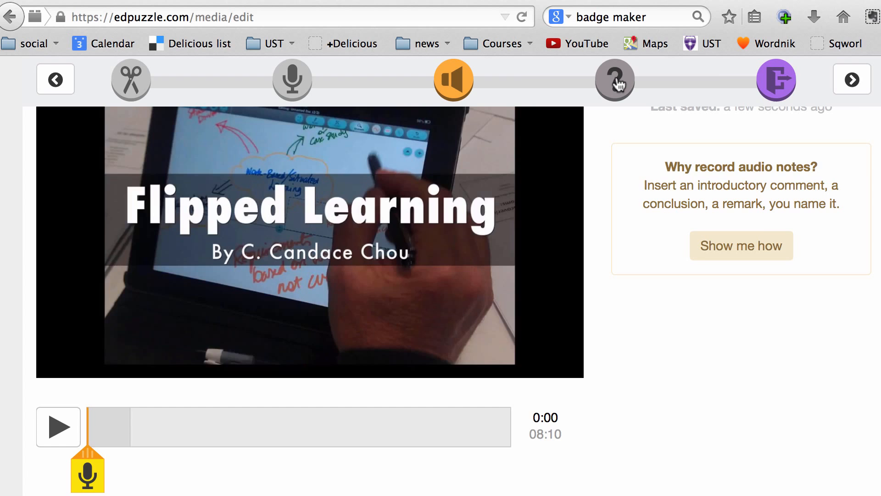
click(613, 79)
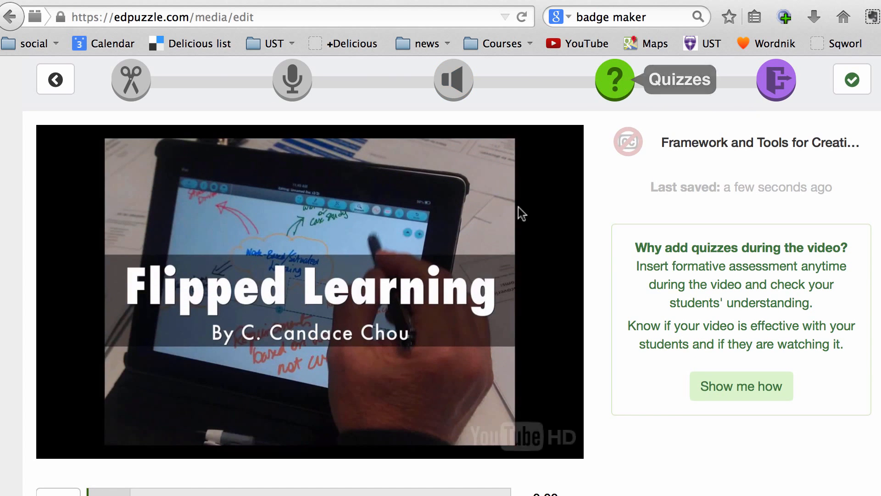
mouse_move(519, 212)
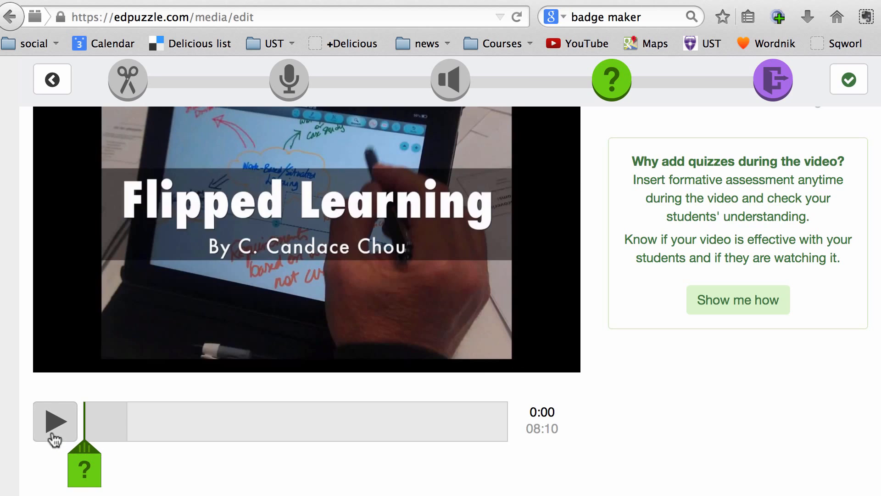
click(55, 421)
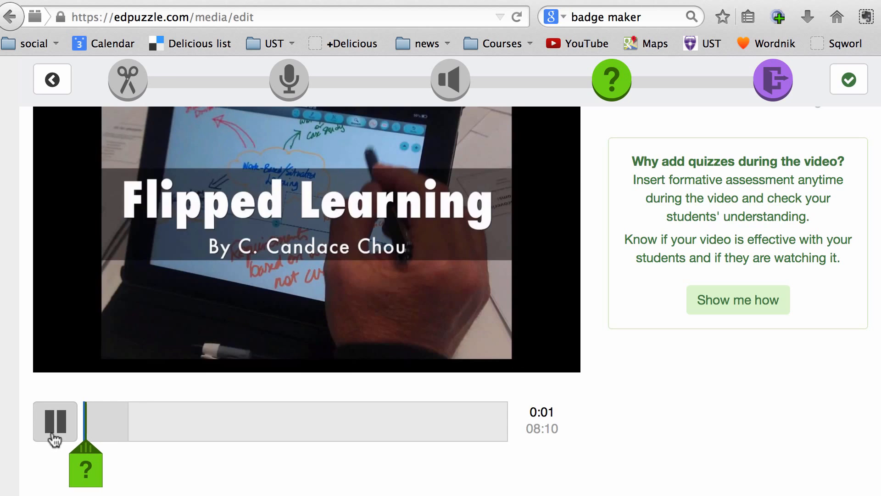
click(55, 420)
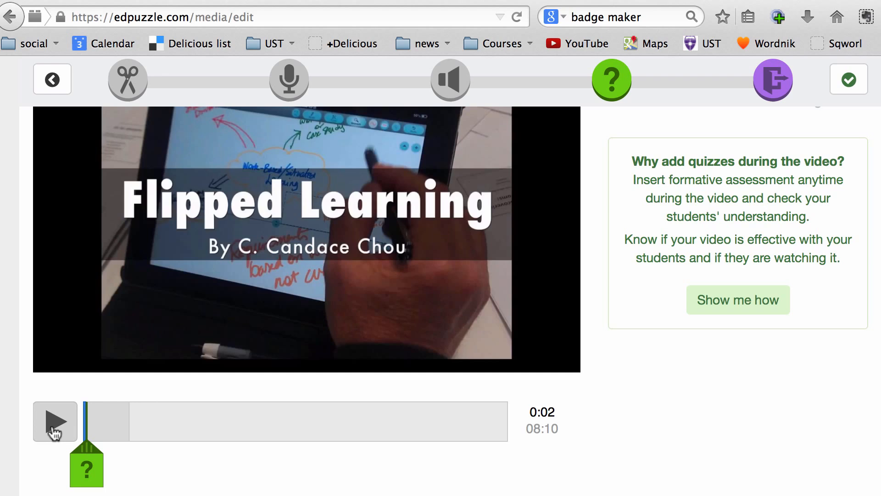
mouse_move(87, 474)
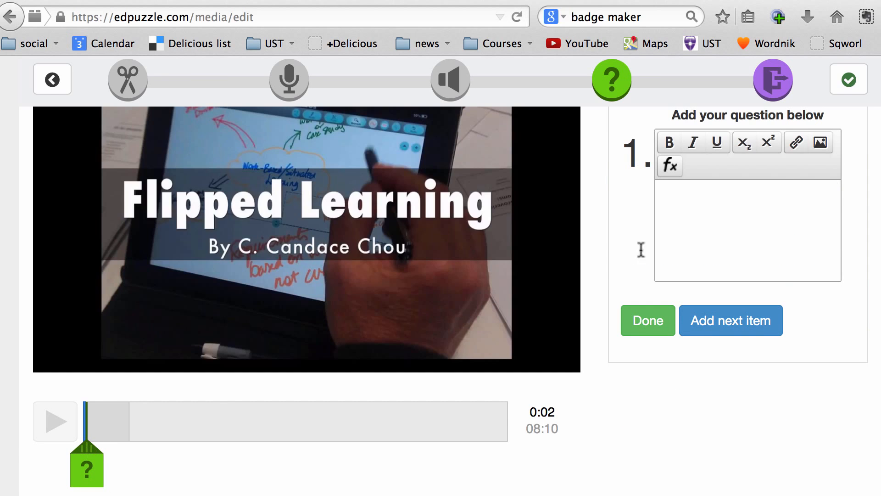
- Insert an open question: 'Have you created a flipped video before?'
click(747, 231)
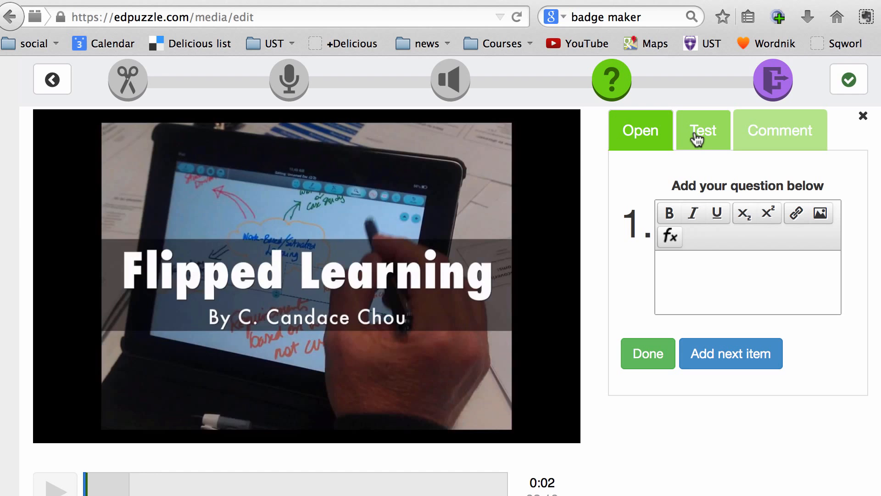
mouse_move(706, 135)
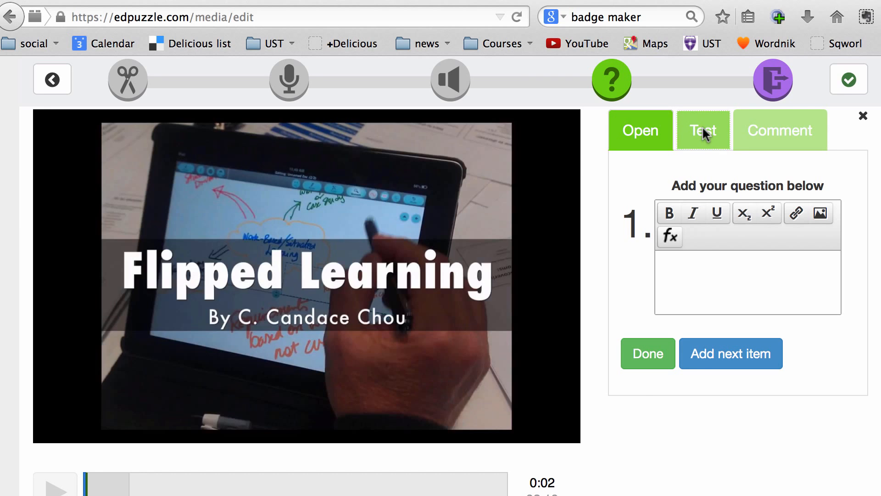
click(702, 130)
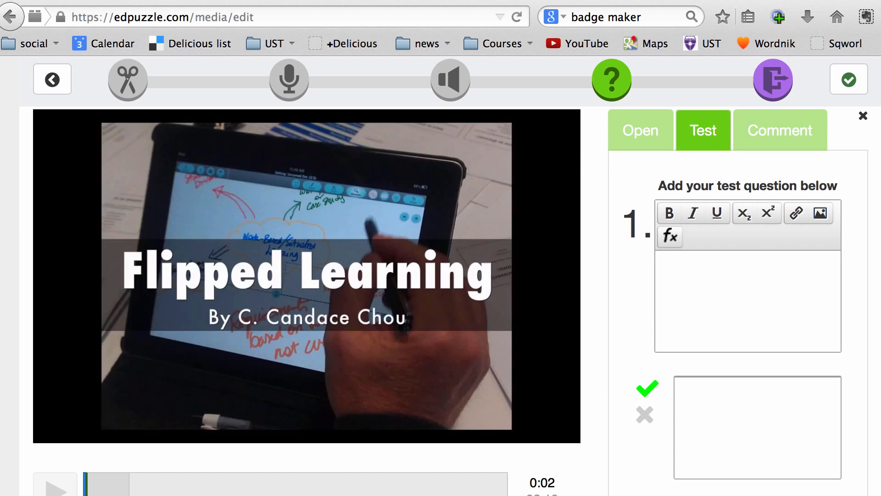
scroll(down, 3)
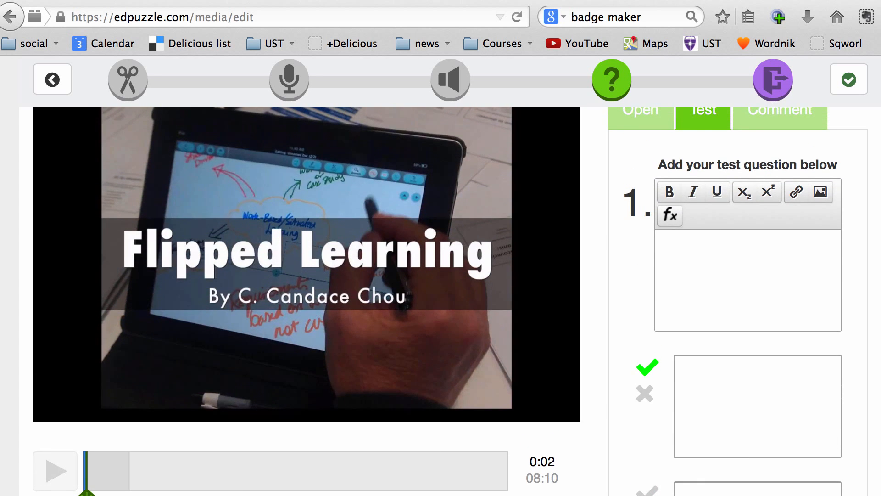
click(778, 162)
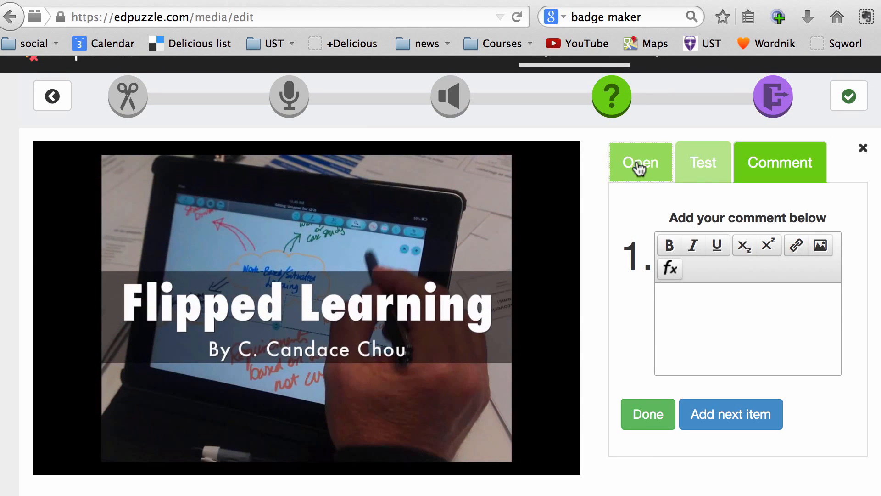
click(640, 162)
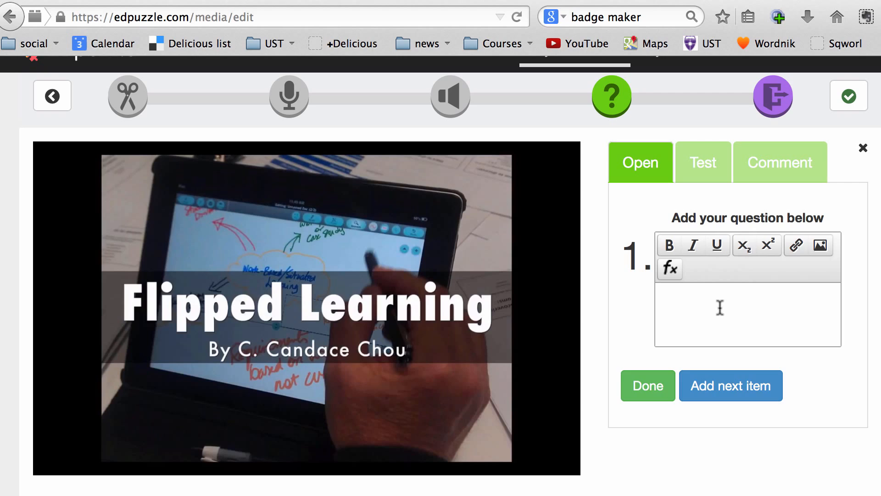
text(have you created a flipped video before?)
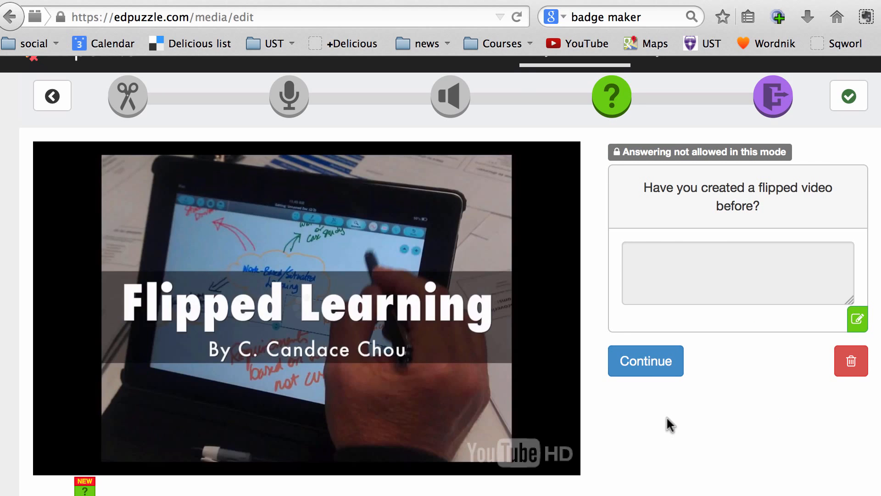
mouse_move(796, 161)
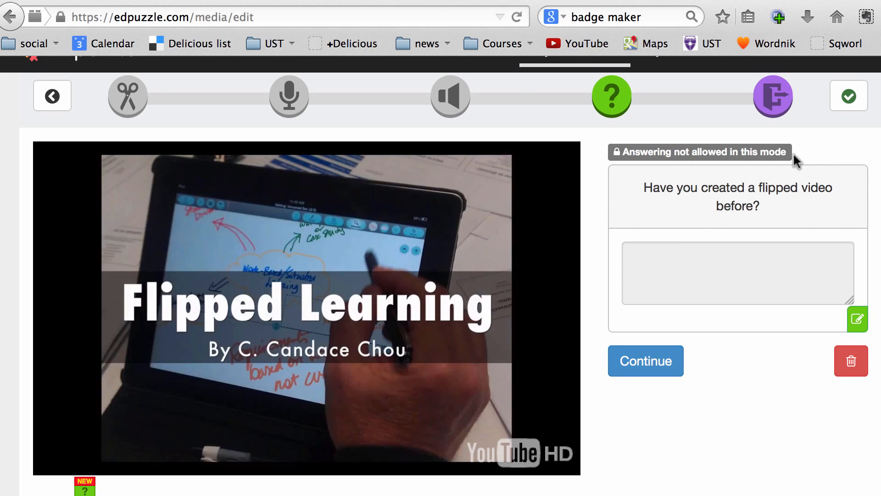
mouse_move(723, 266)
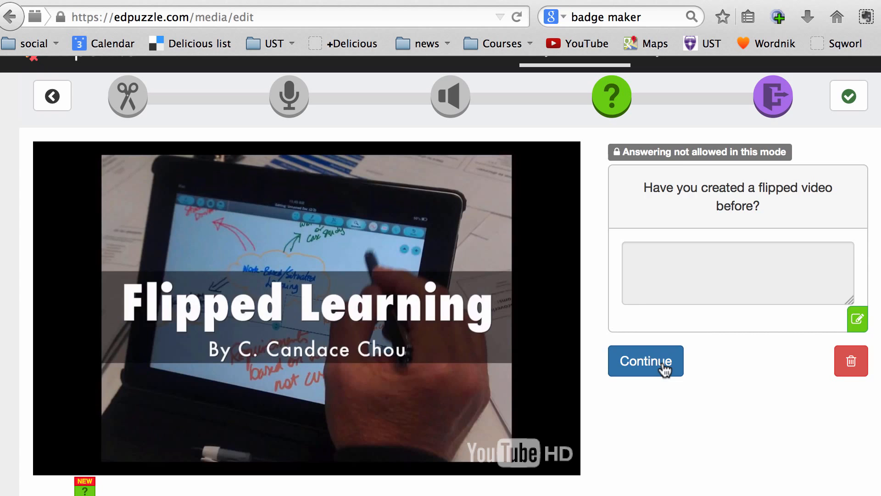
- Dismiss the question preview, resume the video and pause it again
click(645, 361)
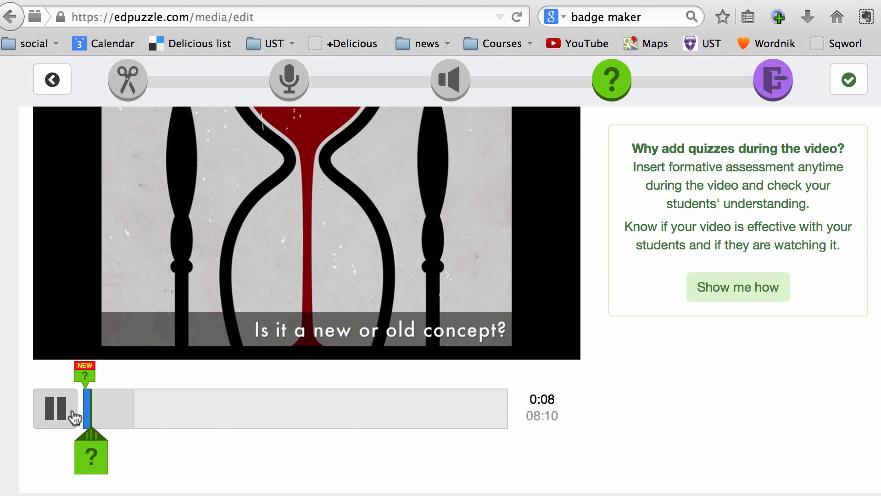
click(55, 408)
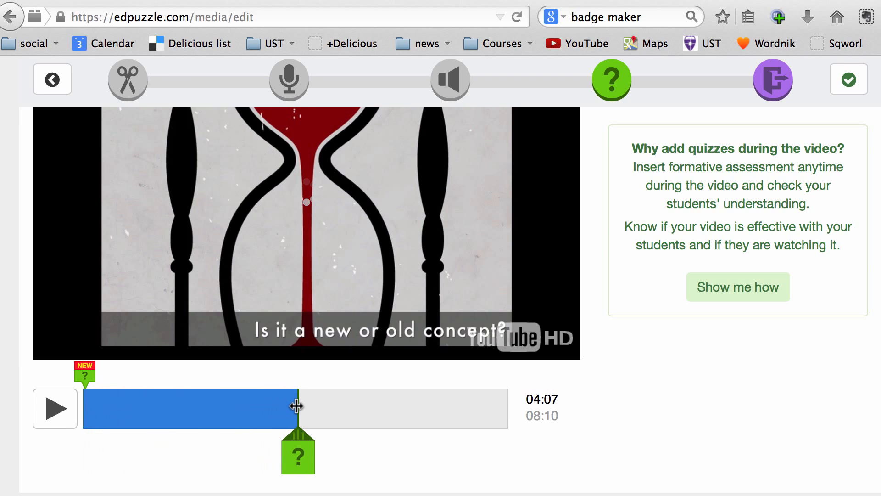
mouse_move(333, 413)
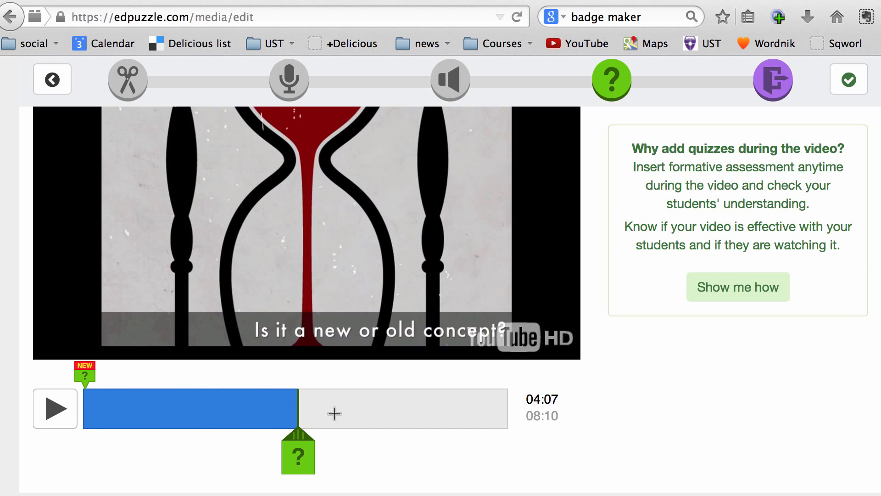
- Add a 04:07 test question on flipped-video tools with answers YouTube, EdPuzzle, Photoshop
click(298, 451)
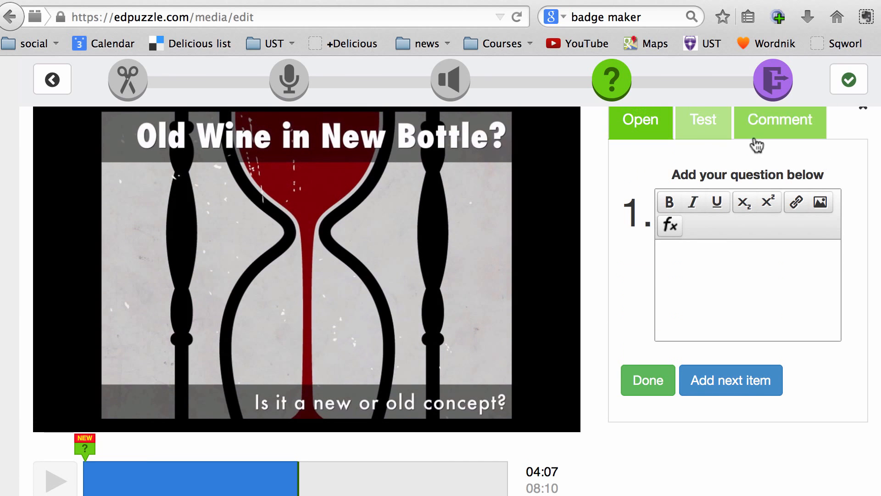
click(703, 123)
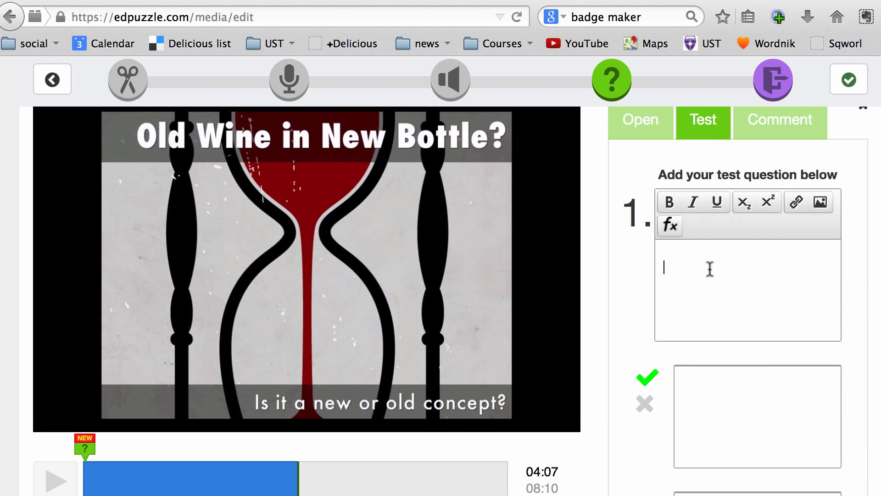
text(Which of the following tools cannot be used to create a flipped learning video?)
click(757, 493)
text(SnagIT)
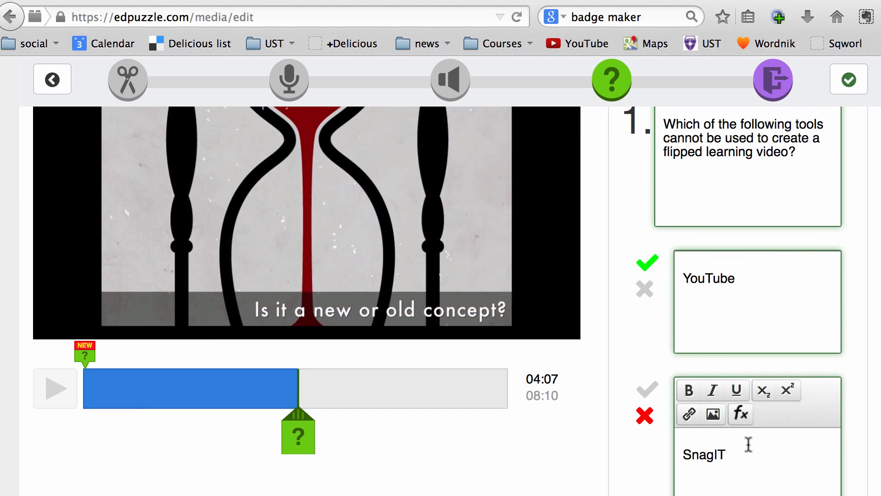
scroll(down, 3)
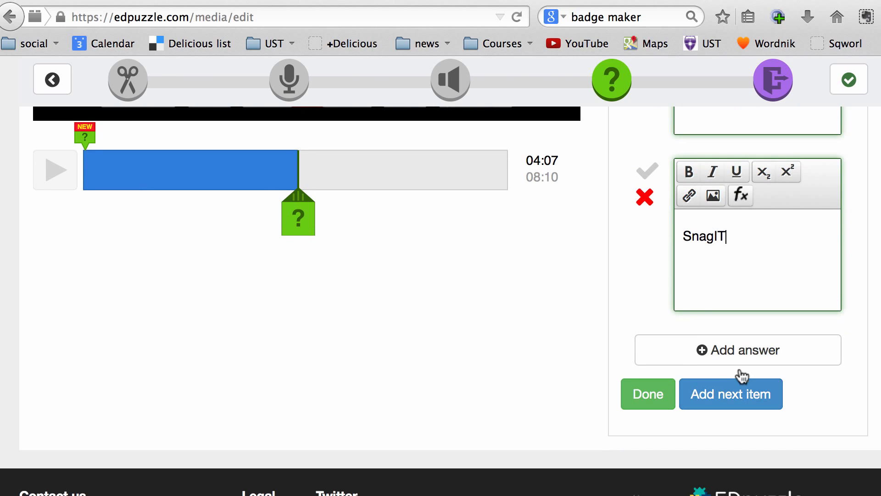
click(737, 350)
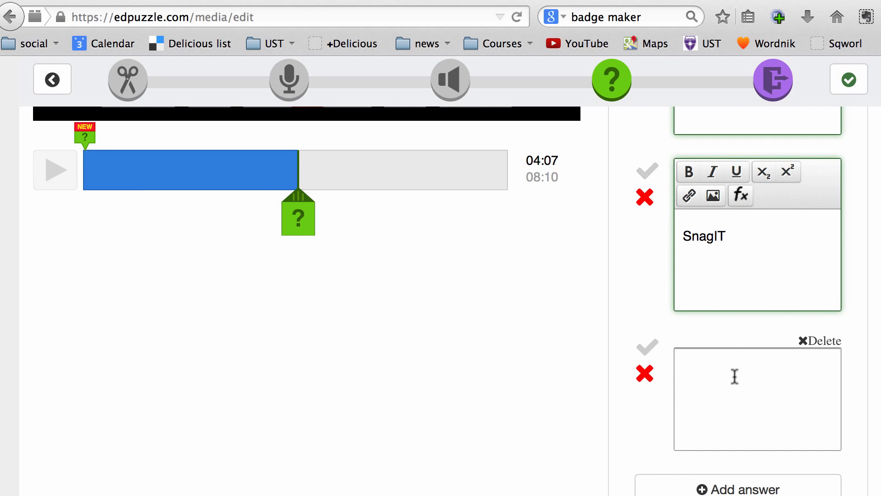
text(Ed)
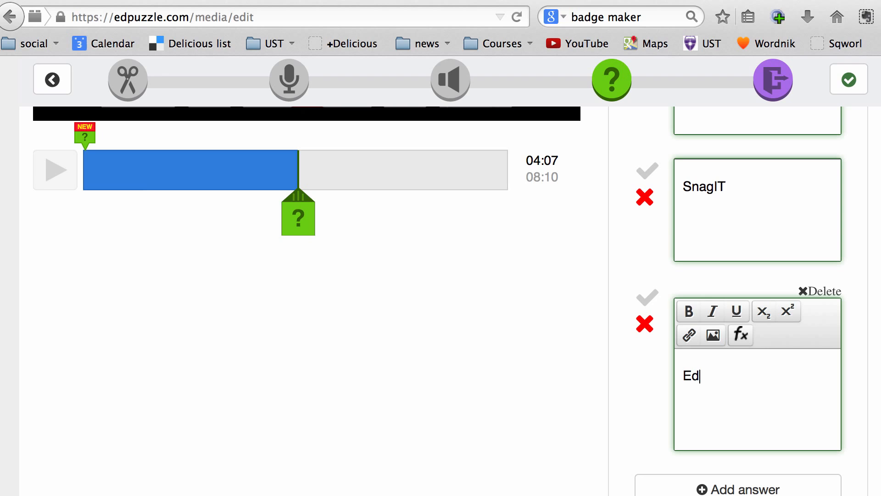
text(Puzzle)
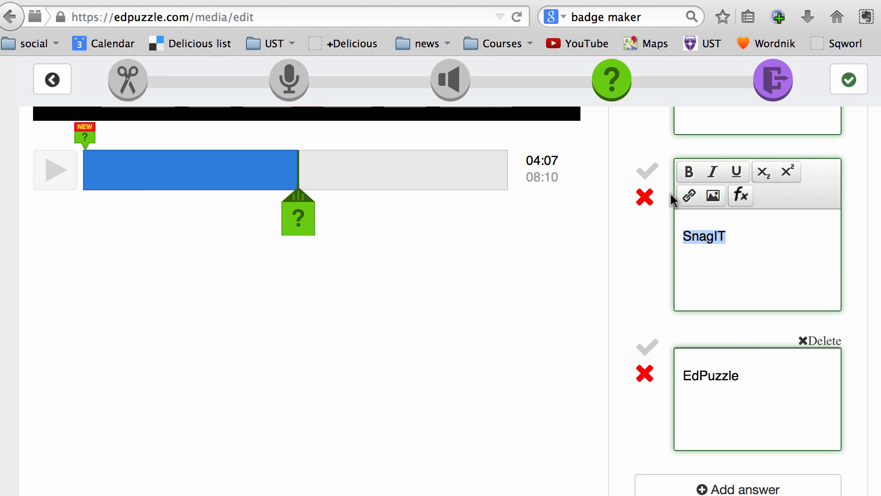
text(Photoshop)
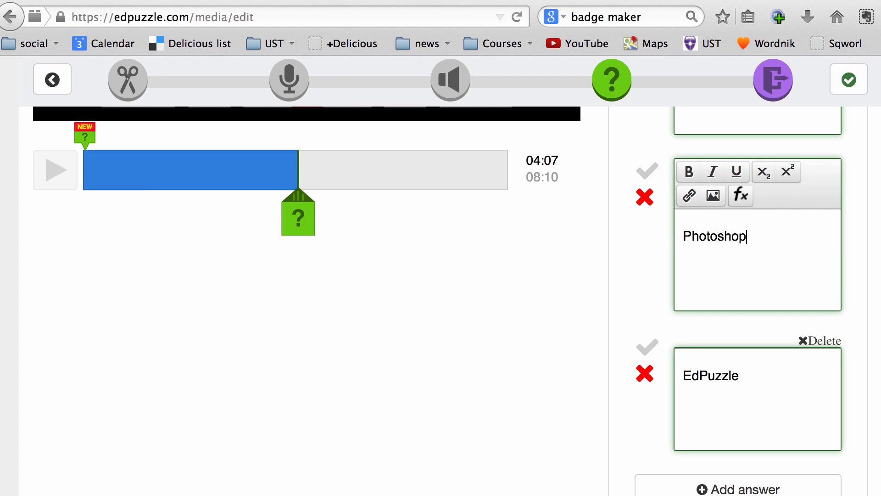
scroll(down, 3)
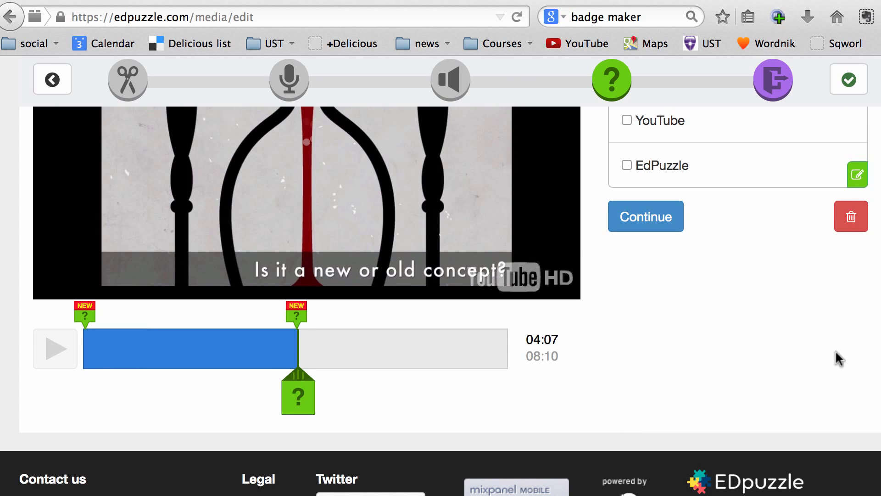
click(297, 393)
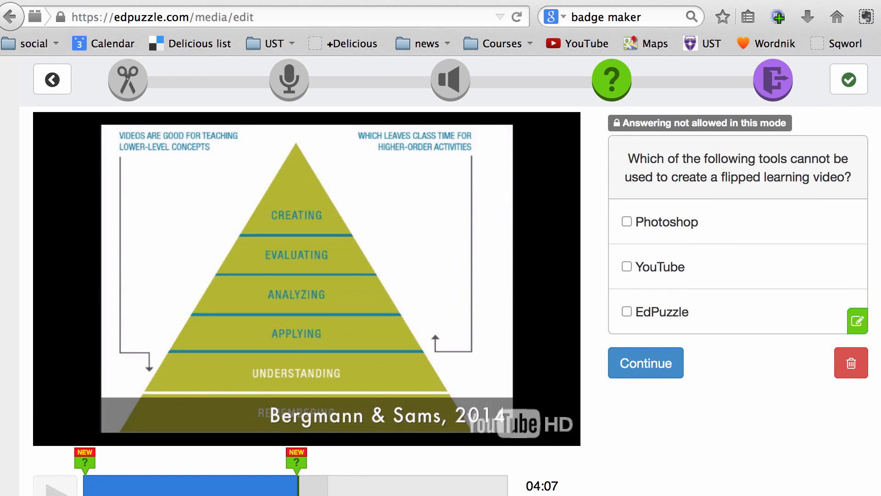
scroll(up, 3)
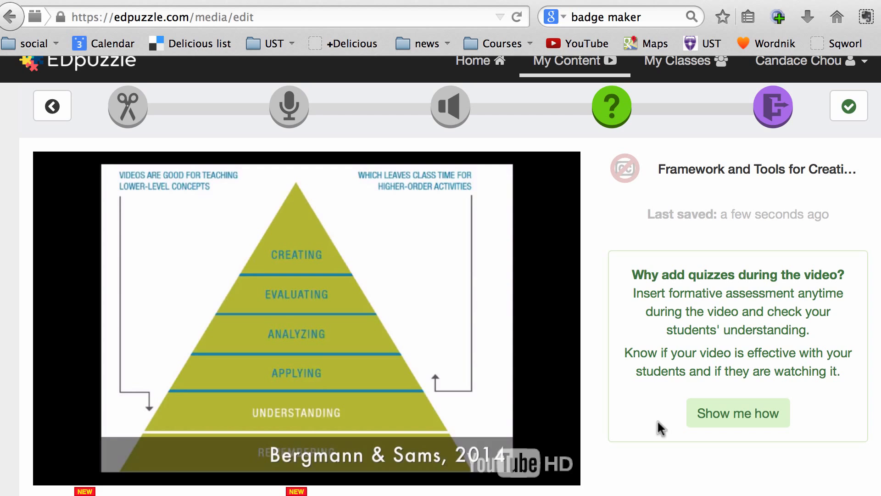
mouse_move(661, 429)
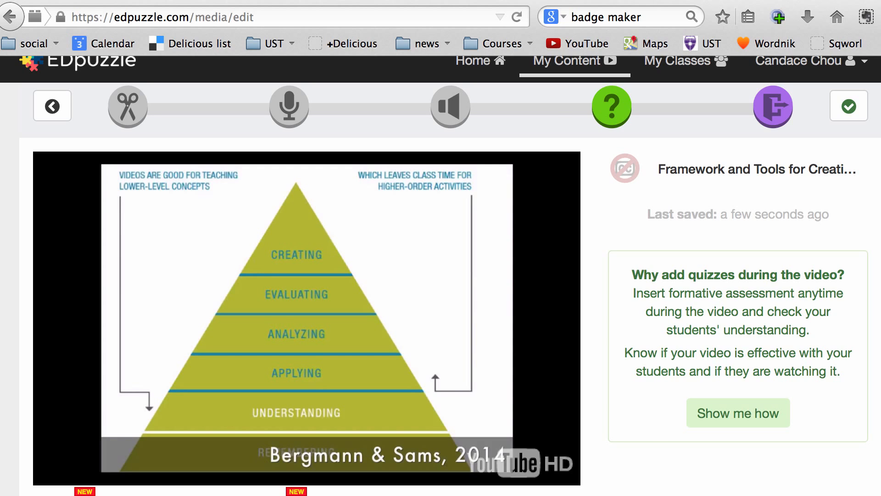
- Save an 08:08 comment: 'What are the pros and cons of Flipped Learning? Discuss.'
scroll(down, 3)
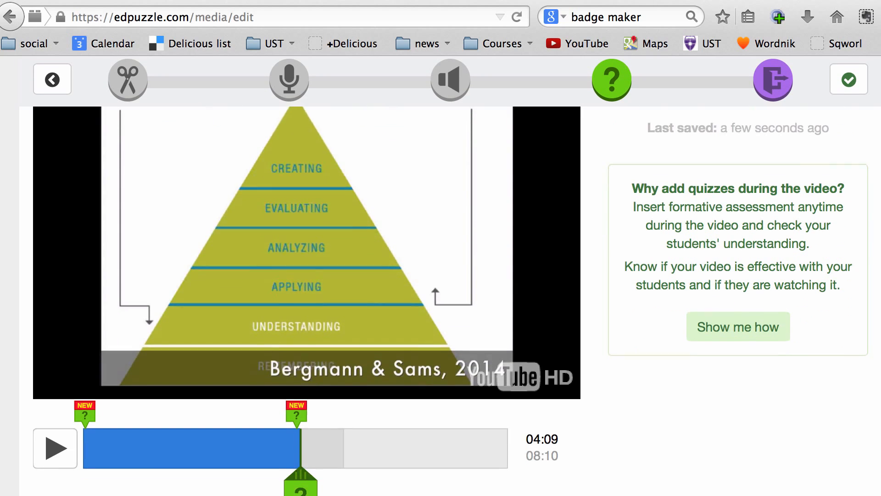
scroll(down, 3)
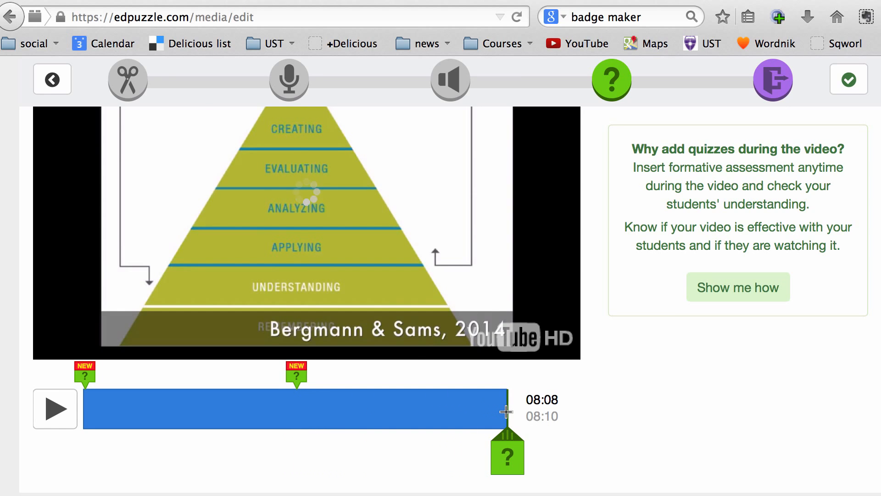
mouse_move(371, 404)
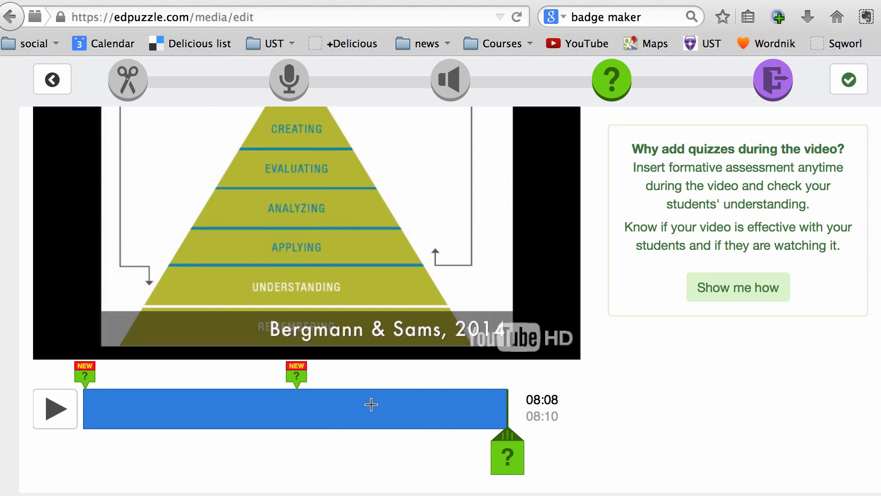
mouse_move(666, 402)
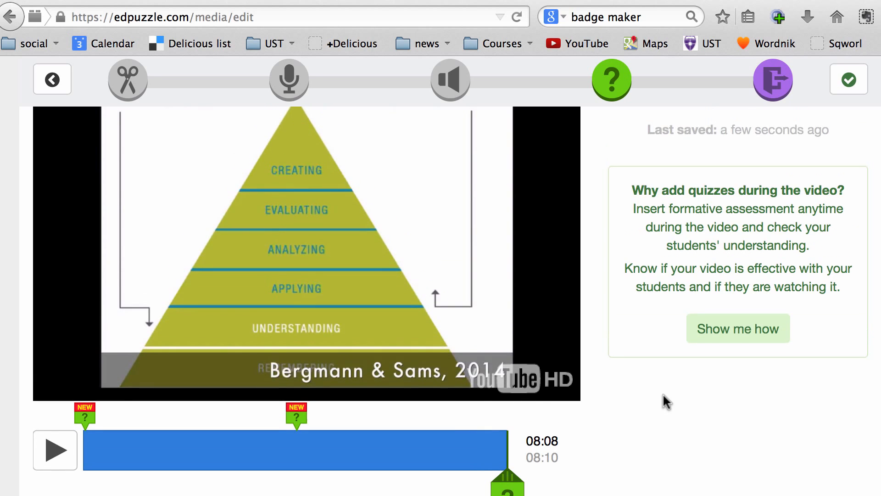
scroll(down, 3)
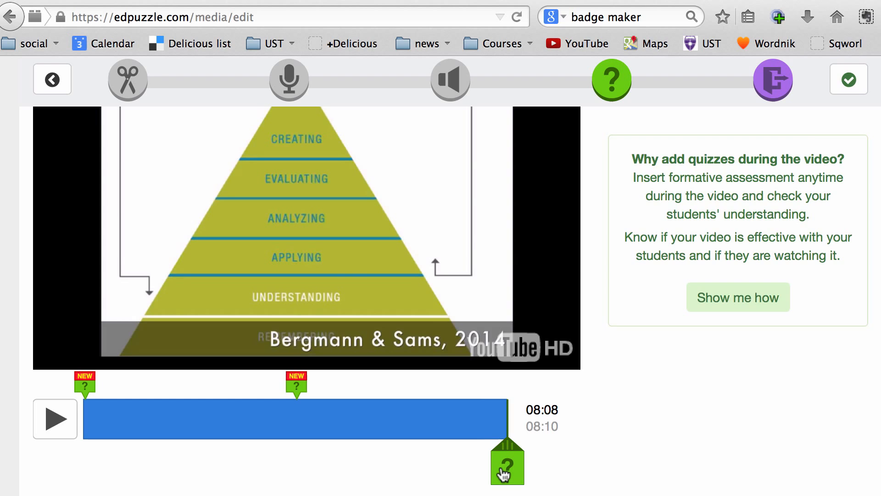
click(506, 463)
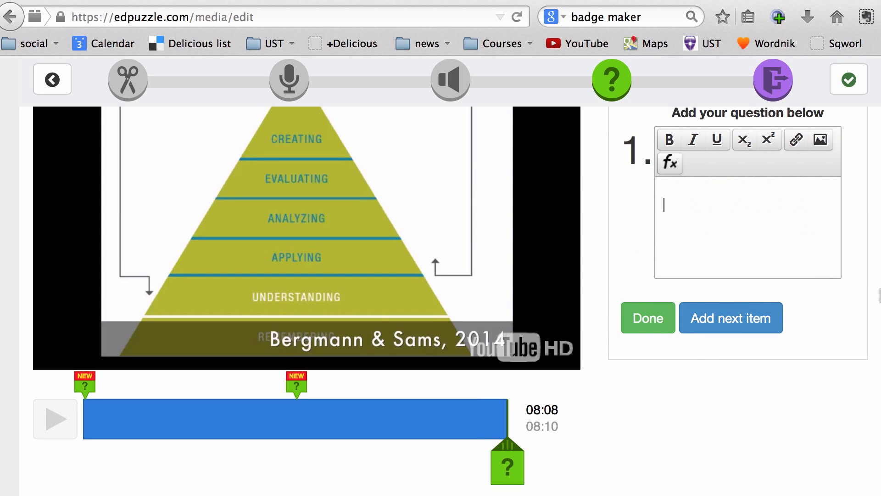
click(778, 178)
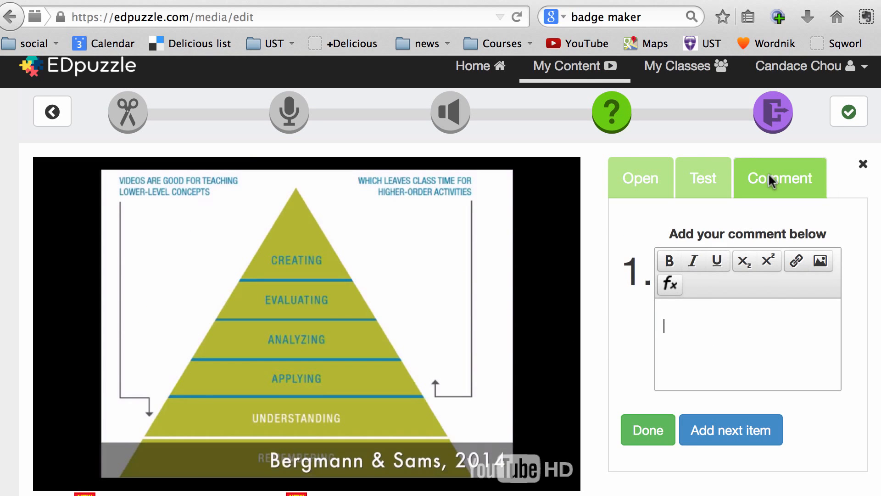
text(What)
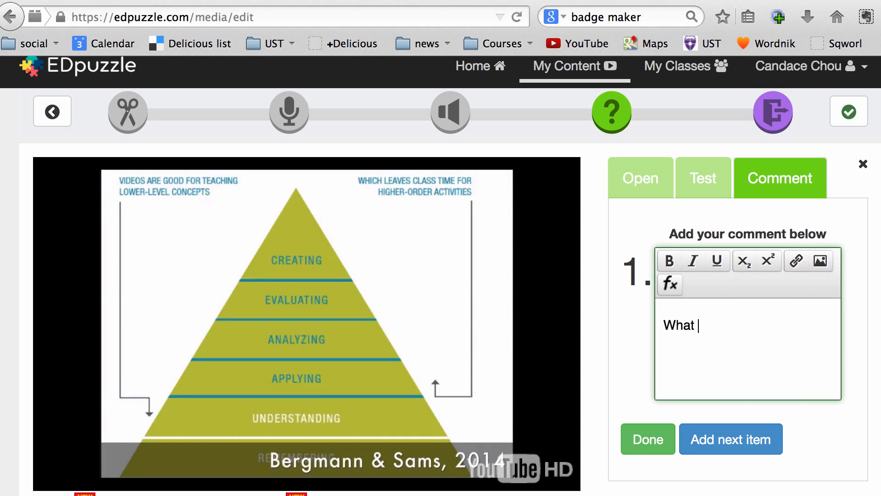
text(are the pros)
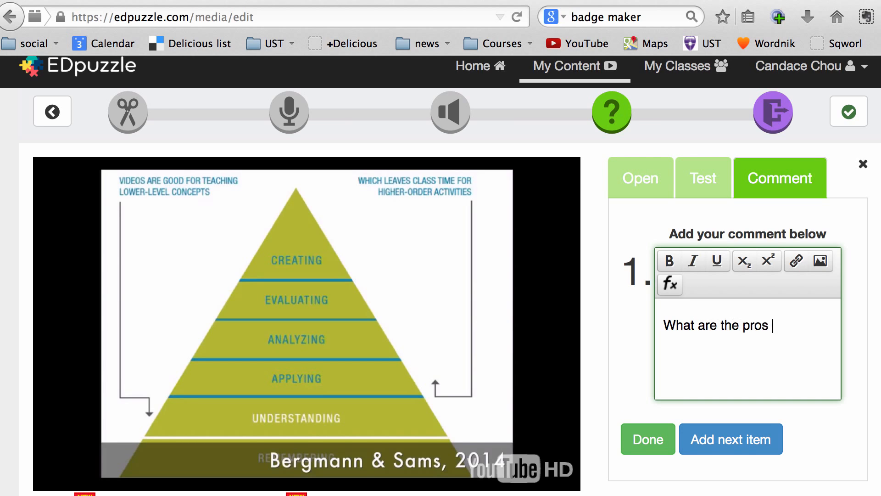
text(and cons of Flipped Learning? Discuss)
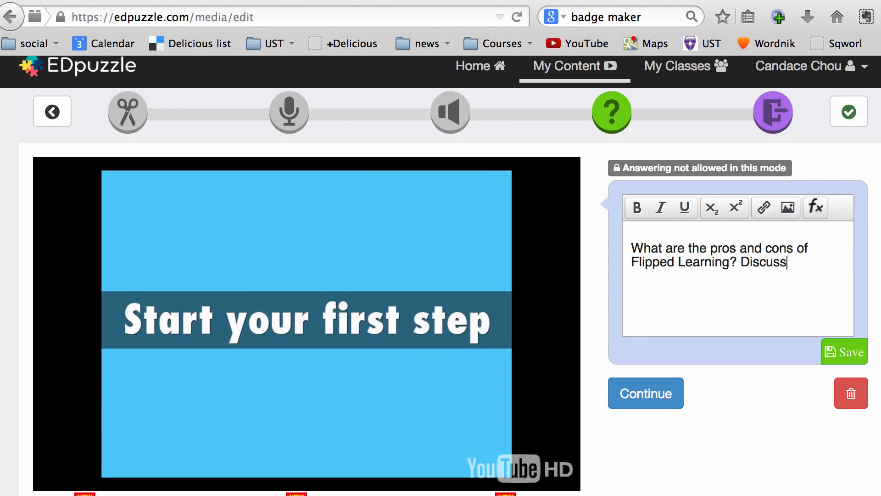
click(842, 351)
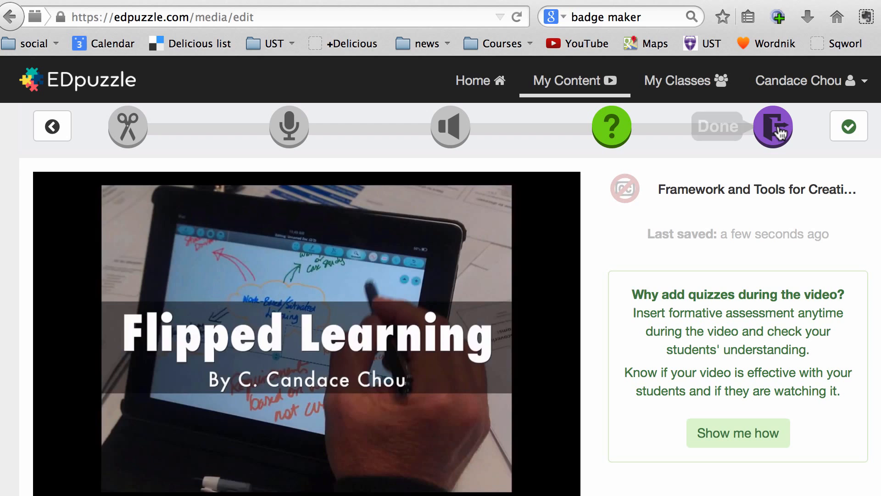
mouse_move(771, 126)
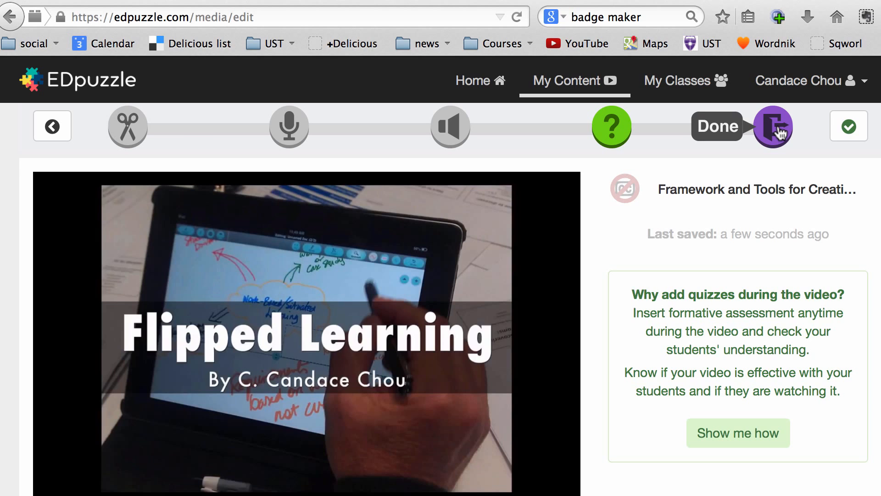
- Add the tag 'flippedlearning' in the lesson's Information Summary
scroll(down, 3)
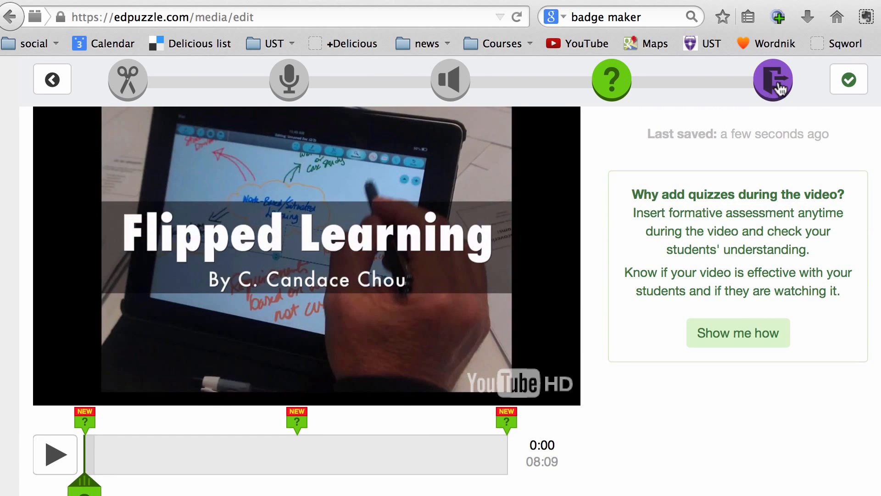
click(772, 80)
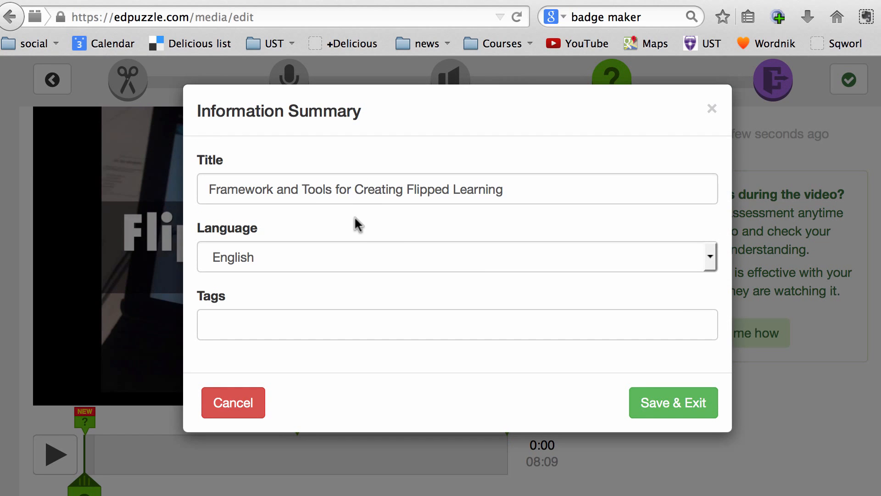
mouse_move(311, 264)
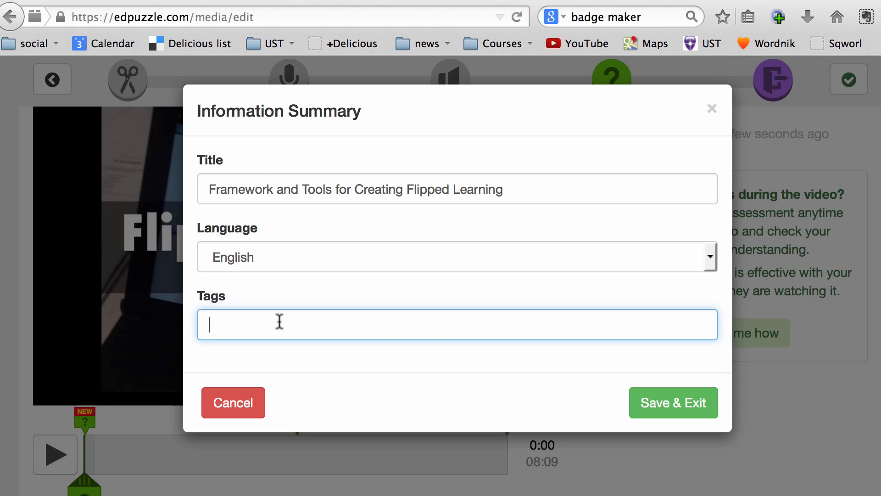
text(flipped)
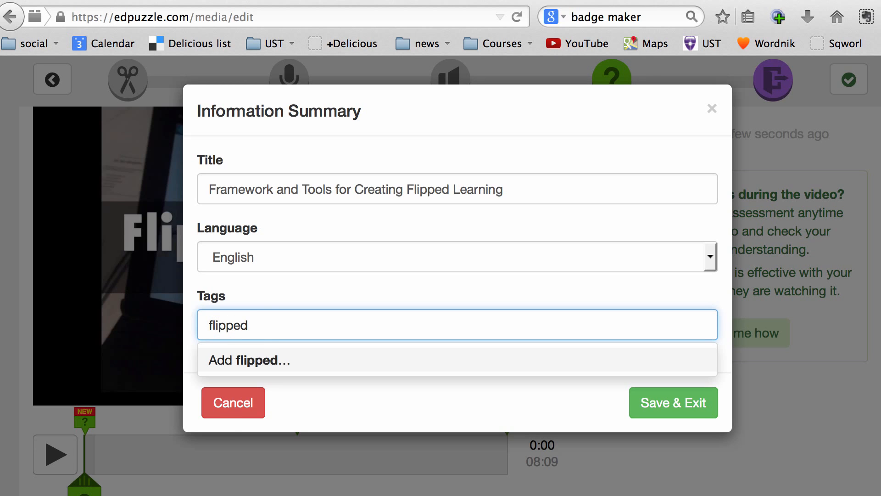
text(learning)
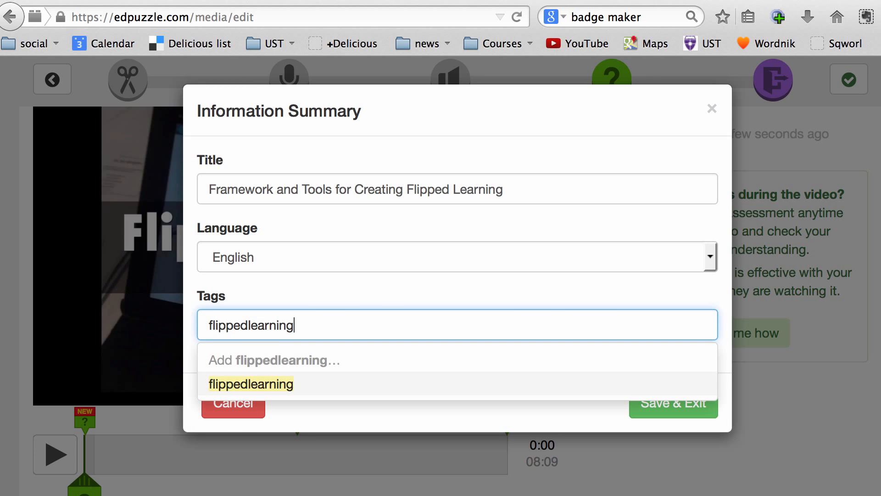
click(251, 383)
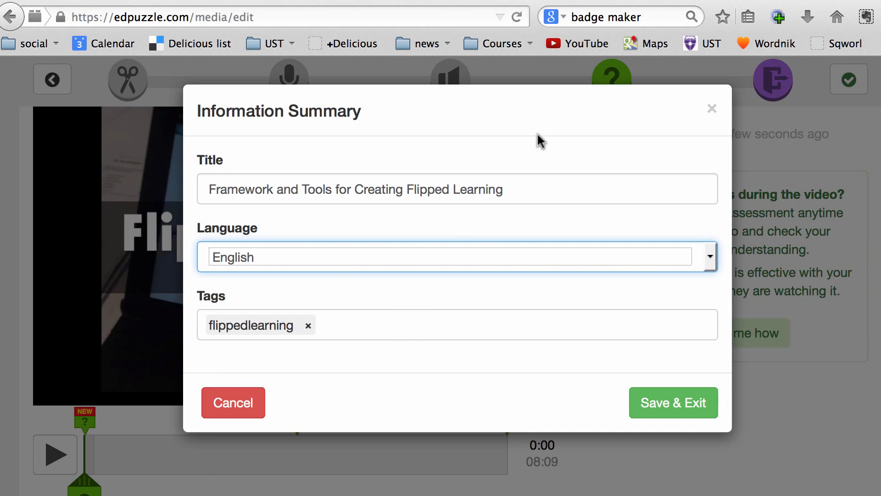
mouse_move(672, 402)
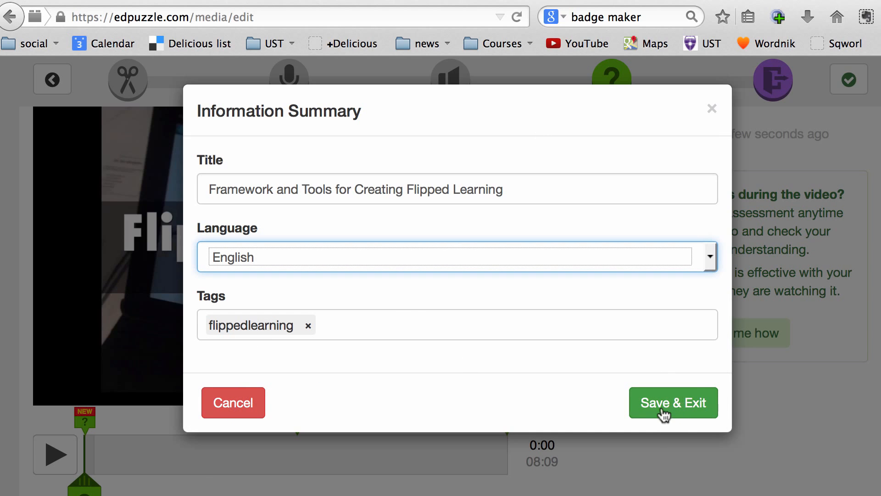
- Save and exit the lesson, then assign it to HRDO561 and CIED500 with skipping allowed
click(672, 402)
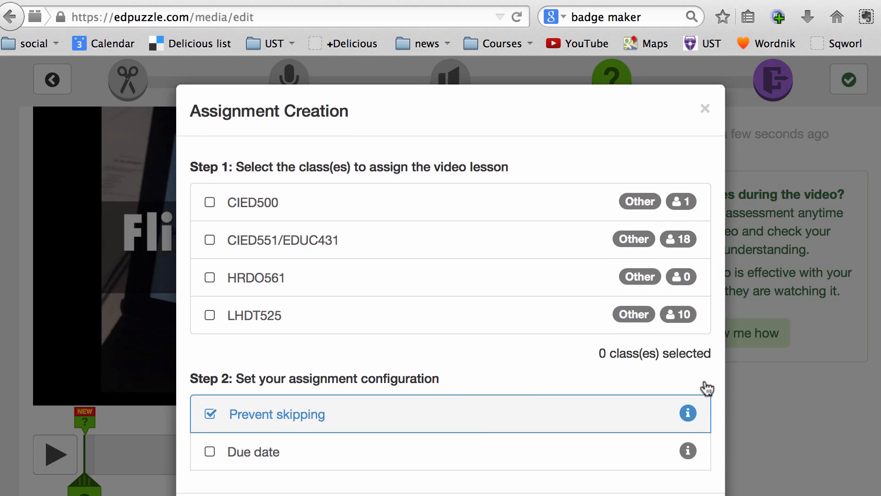
mouse_move(318, 268)
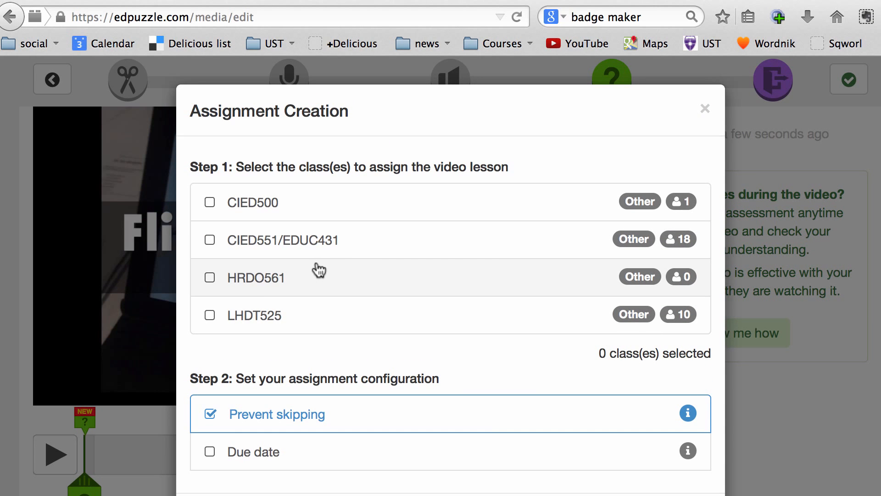
mouse_move(272, 286)
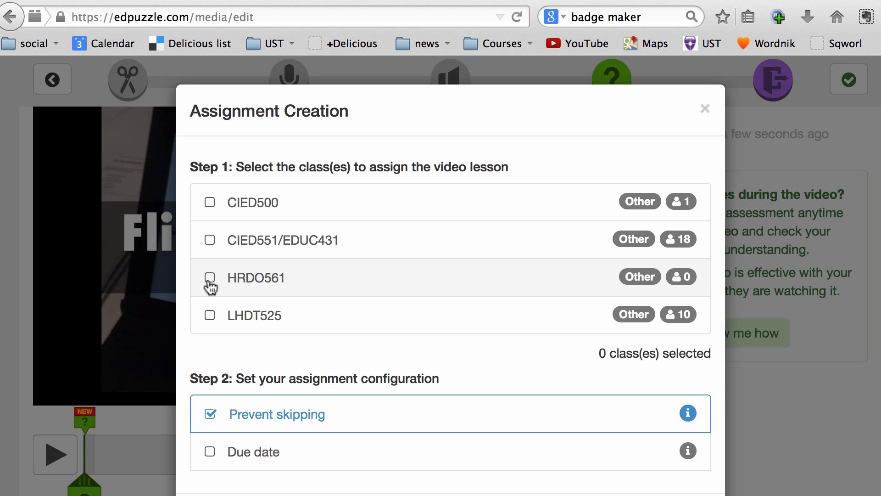
click(210, 277)
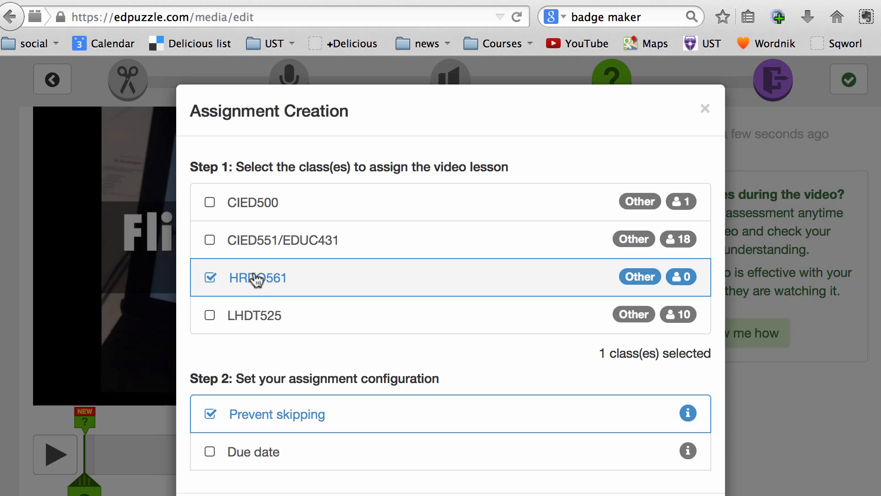
click(210, 201)
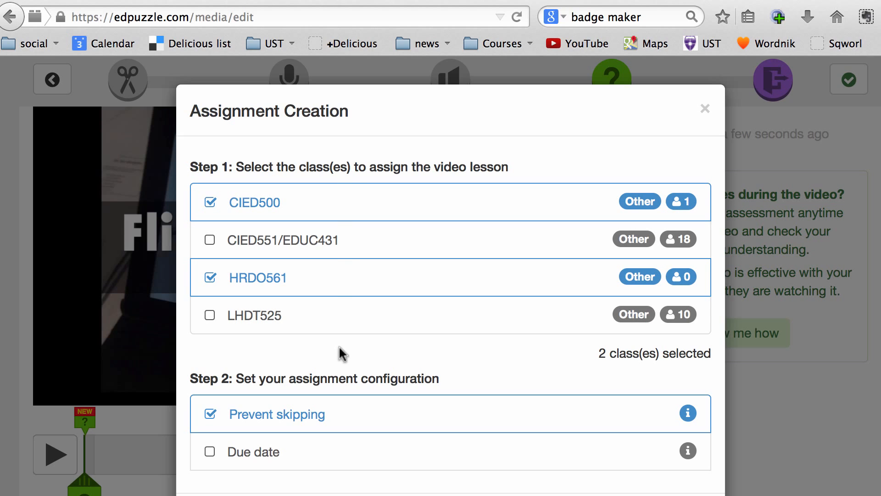
mouse_move(345, 372)
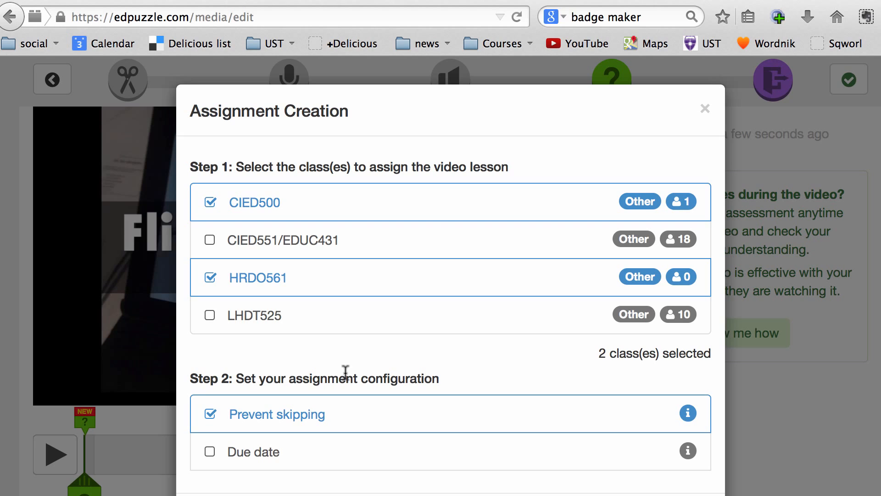
mouse_move(323, 302)
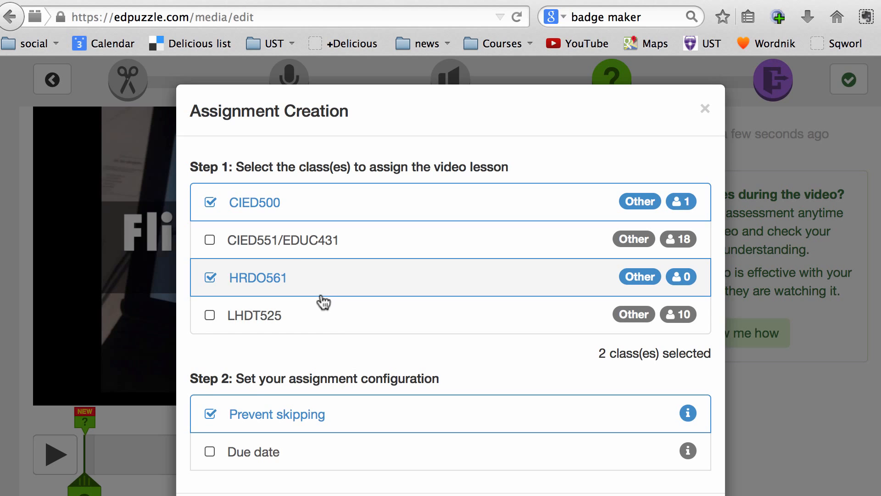
mouse_move(286, 282)
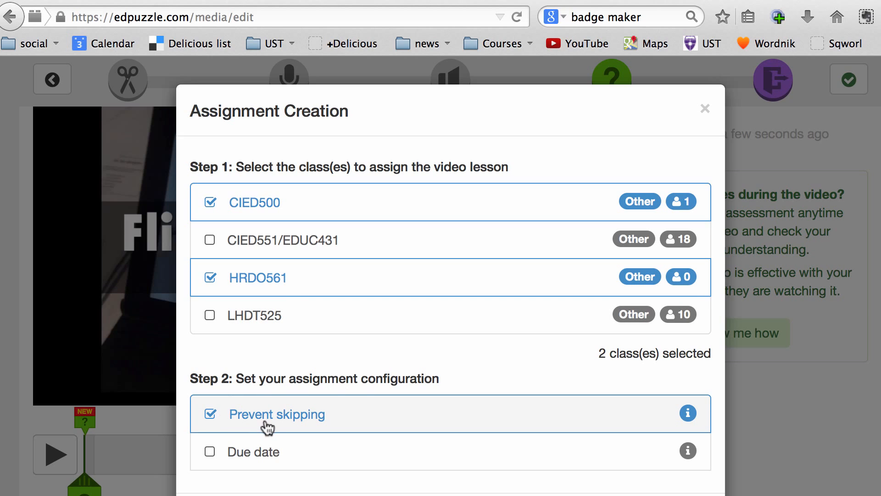
mouse_move(295, 428)
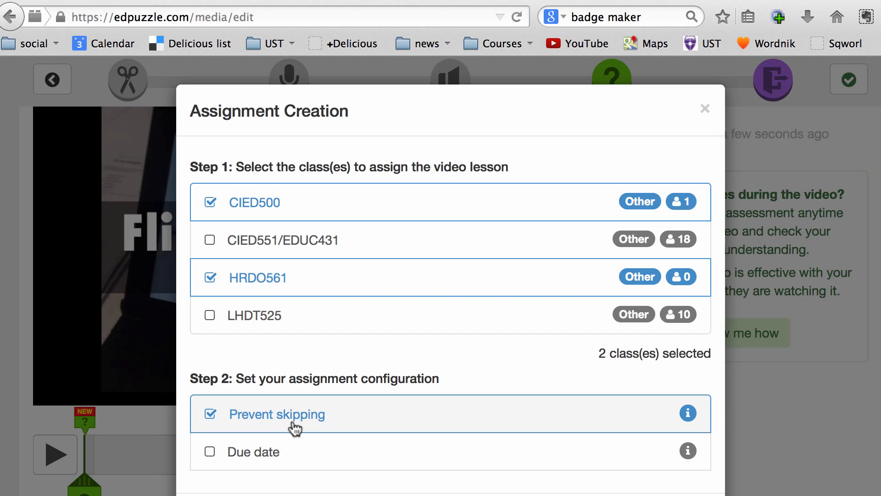
click(209, 413)
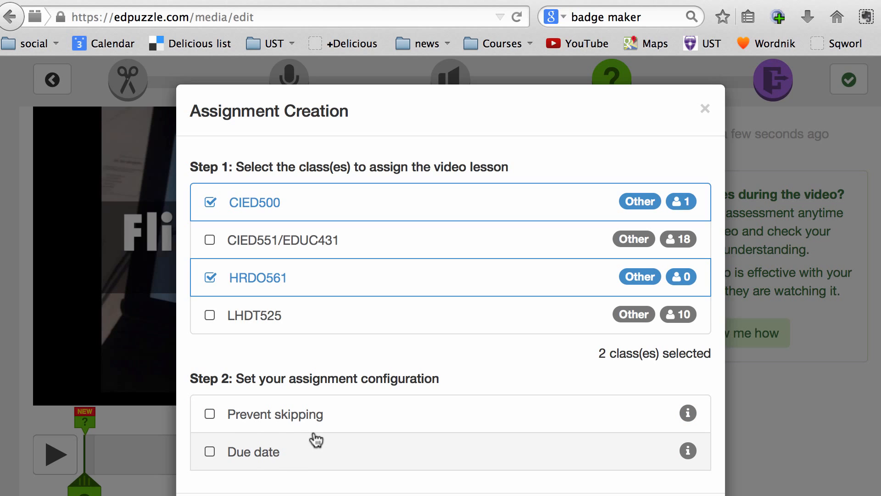
mouse_move(365, 443)
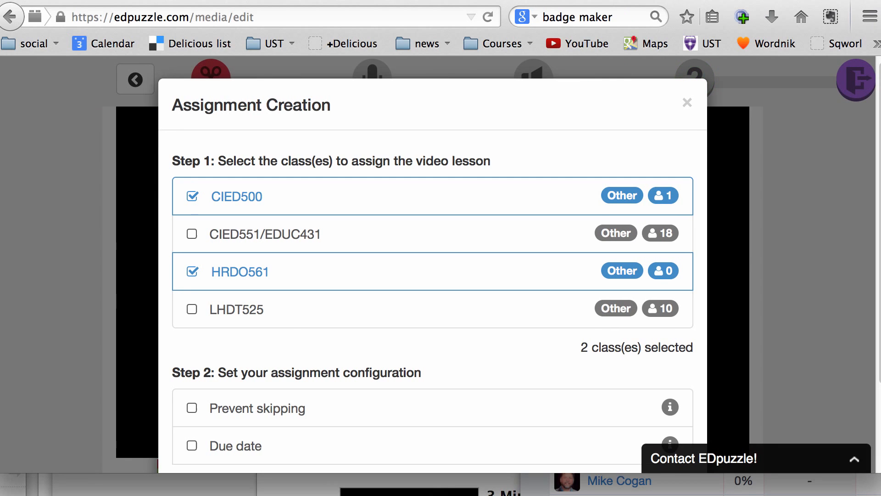
scroll(down, 3)
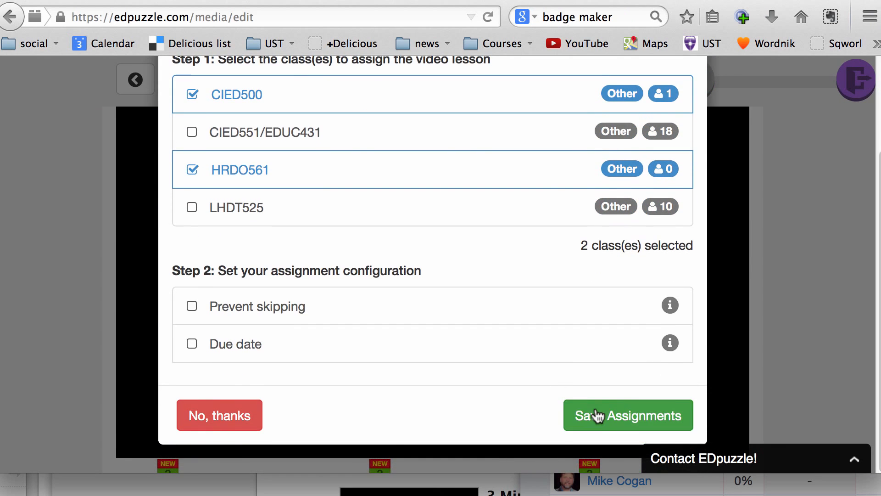
click(628, 415)
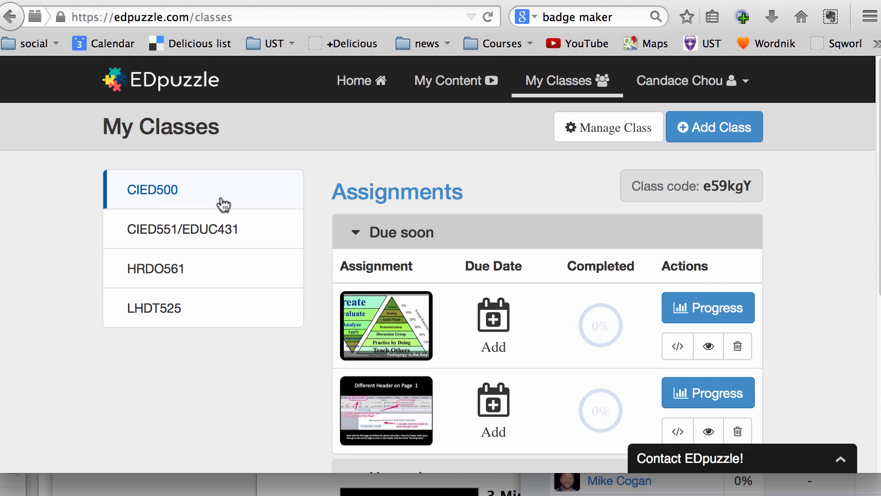
mouse_move(159, 201)
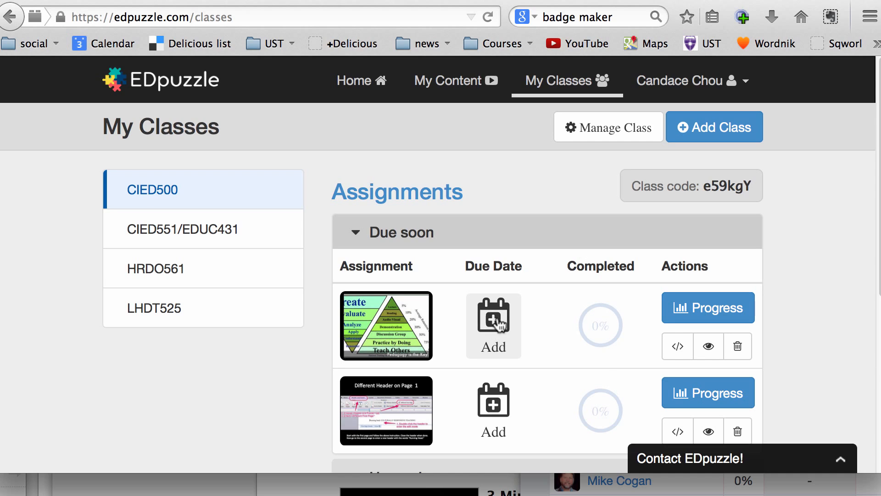
mouse_move(714, 308)
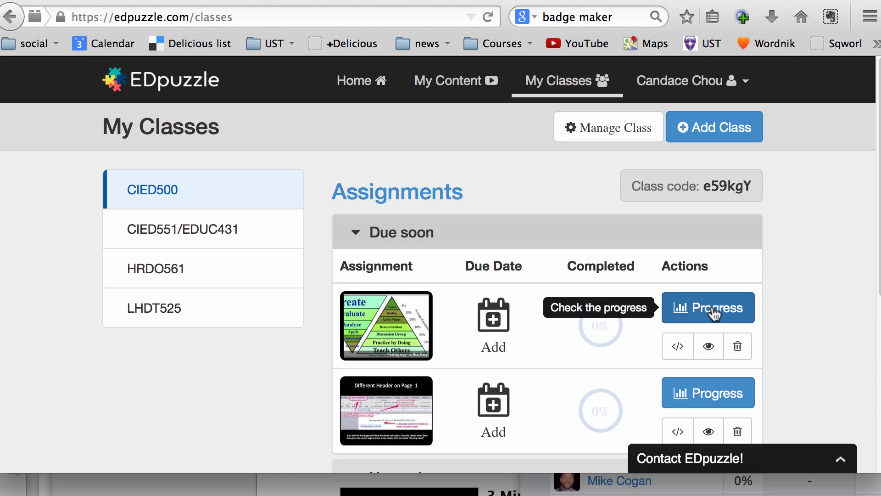
mouse_move(156, 268)
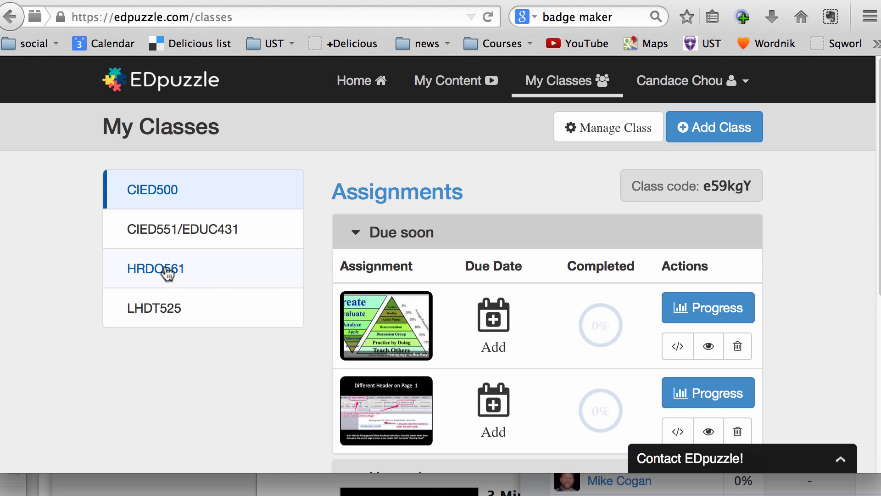
- Switch to HRDO561's assignments and open the lesson's share link window
click(155, 268)
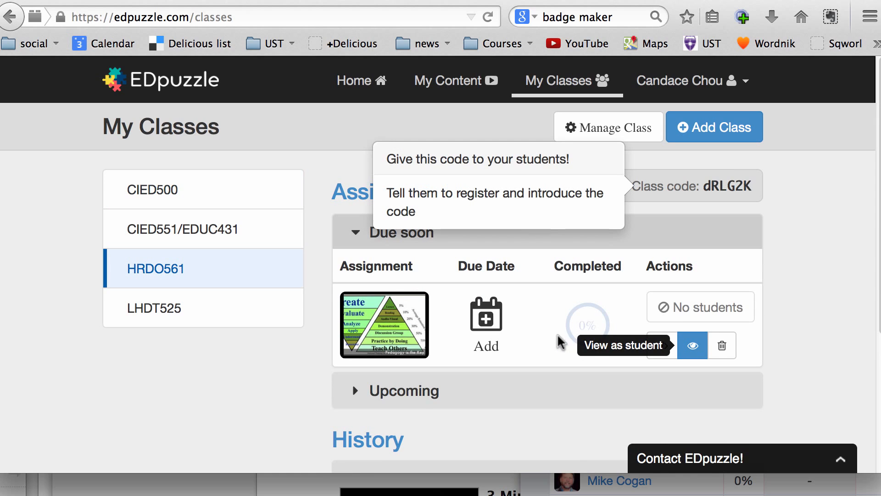
mouse_move(661, 354)
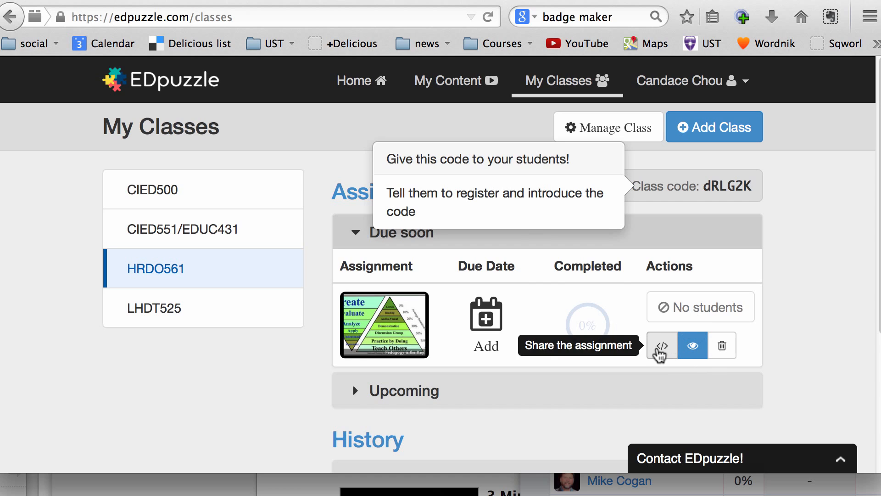
click(661, 345)
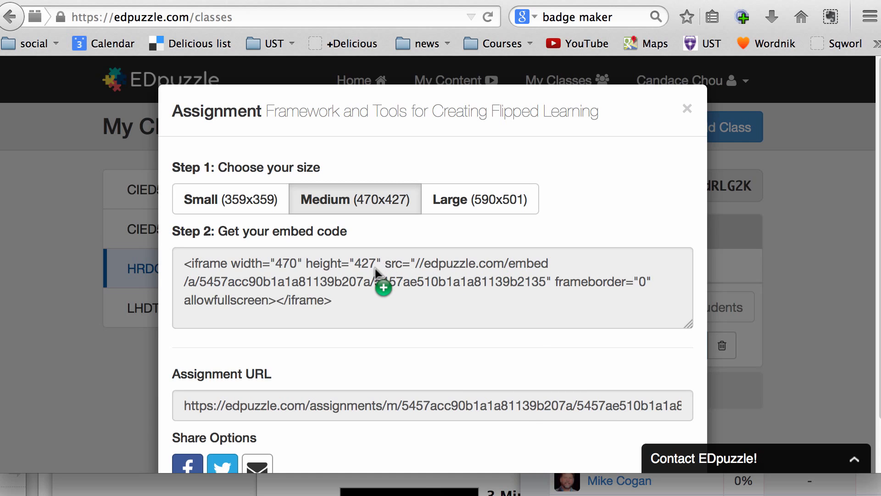
mouse_move(408, 417)
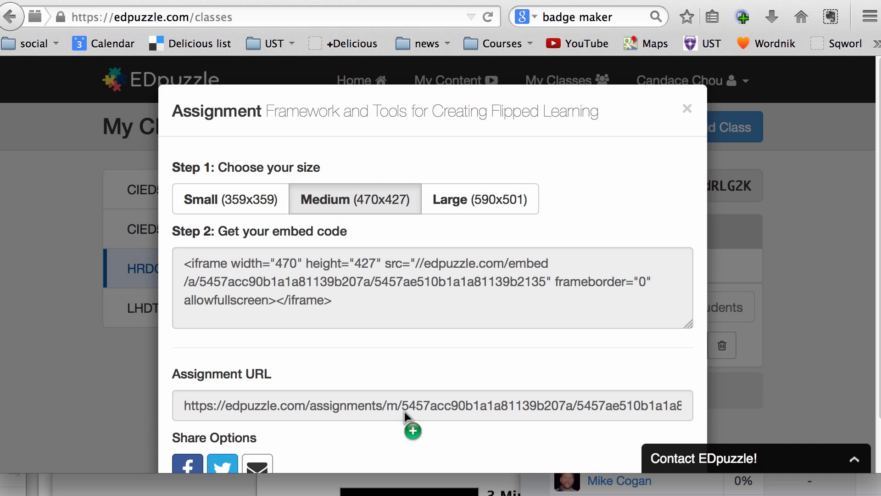
mouse_move(476, 408)
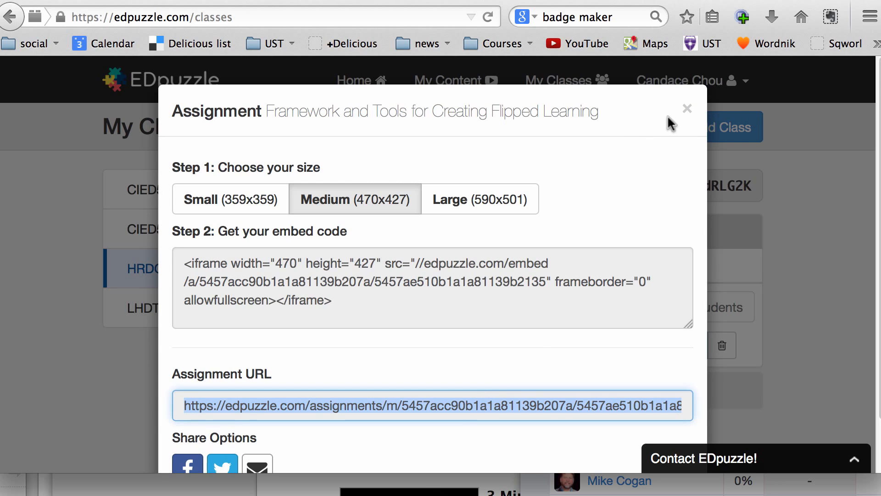
mouse_move(686, 108)
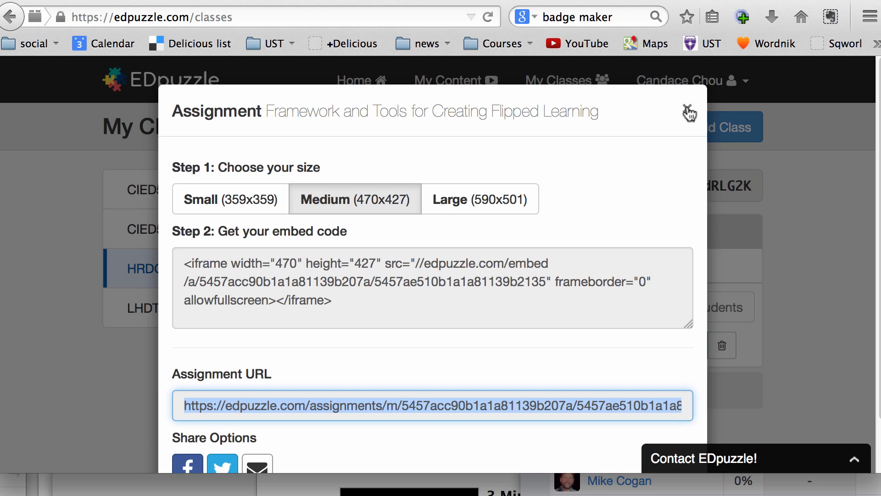
- Close HRDO561's assignment embed code and URL window
click(689, 111)
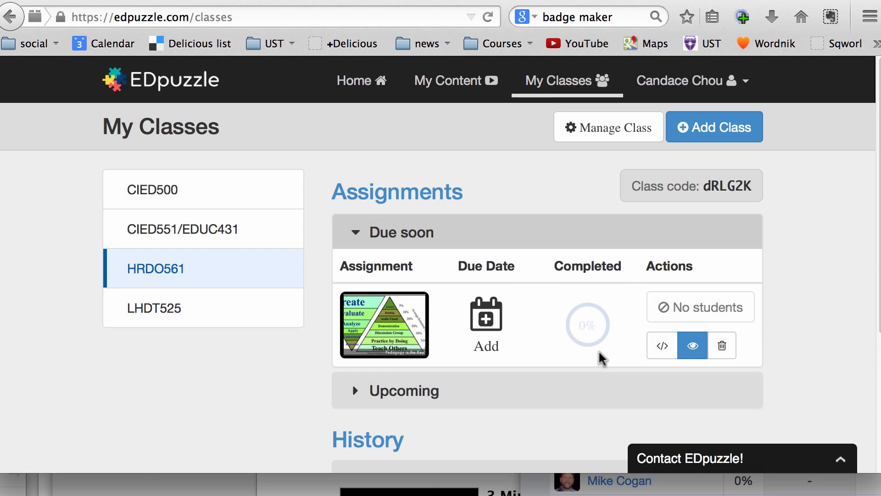
mouse_move(620, 342)
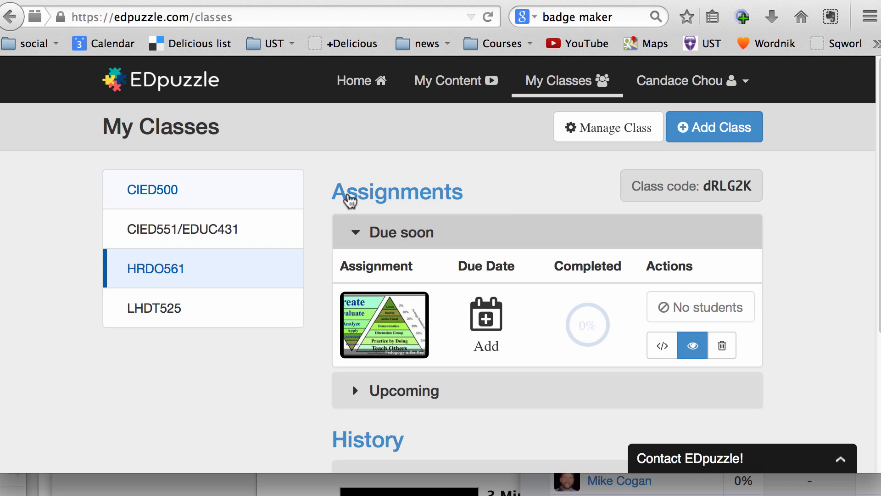
- Open the Framework assignment's Progress page in CIED500 and scroll to the student table
click(152, 190)
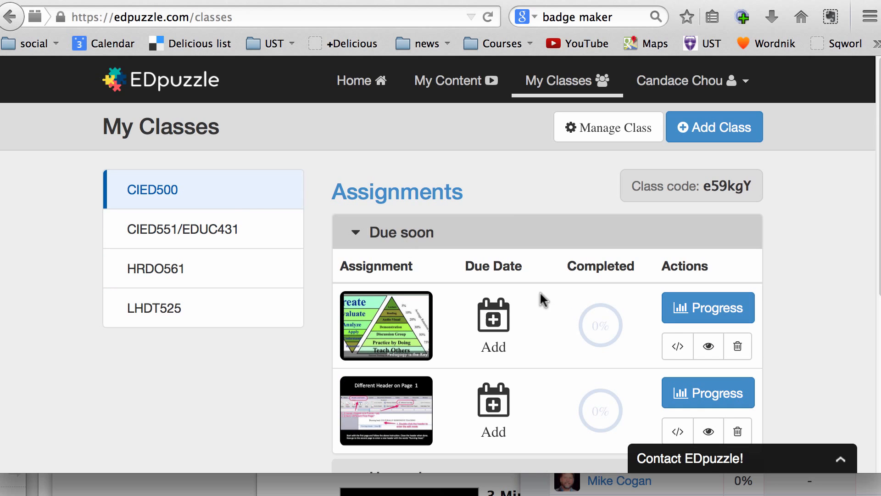
mouse_move(707, 307)
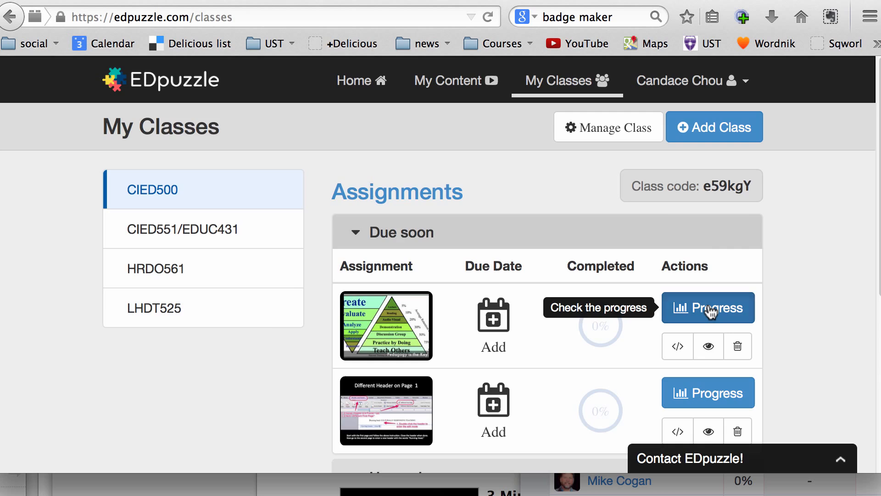
click(708, 307)
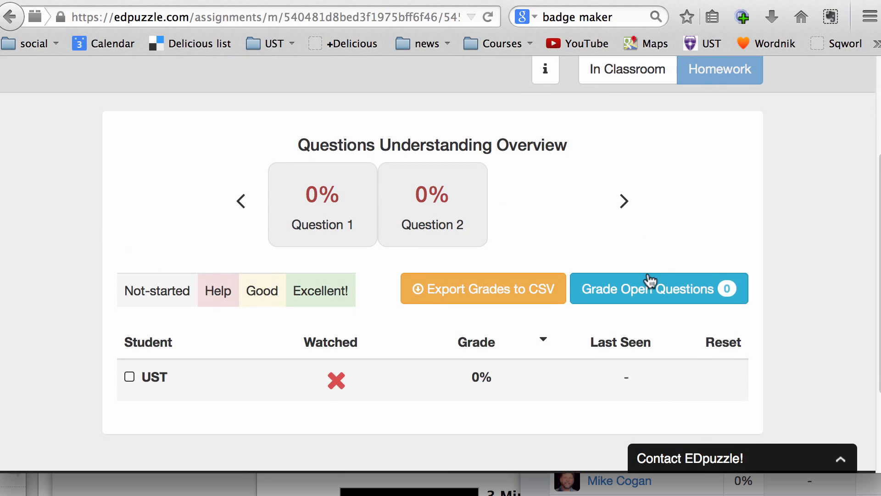
scroll(down, 3)
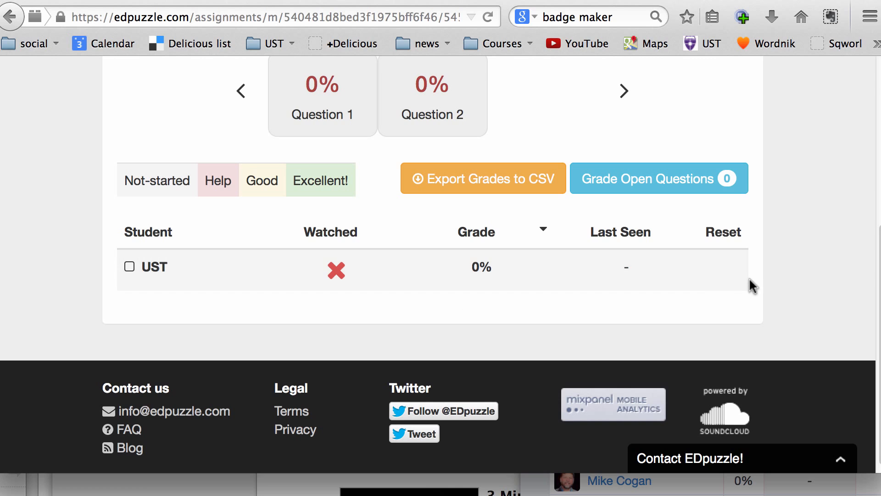
mouse_move(655, 260)
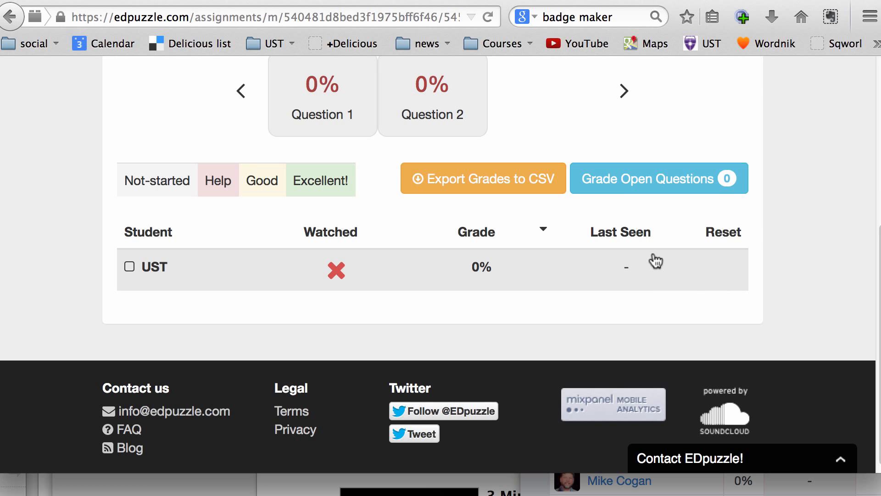
mouse_move(656, 269)
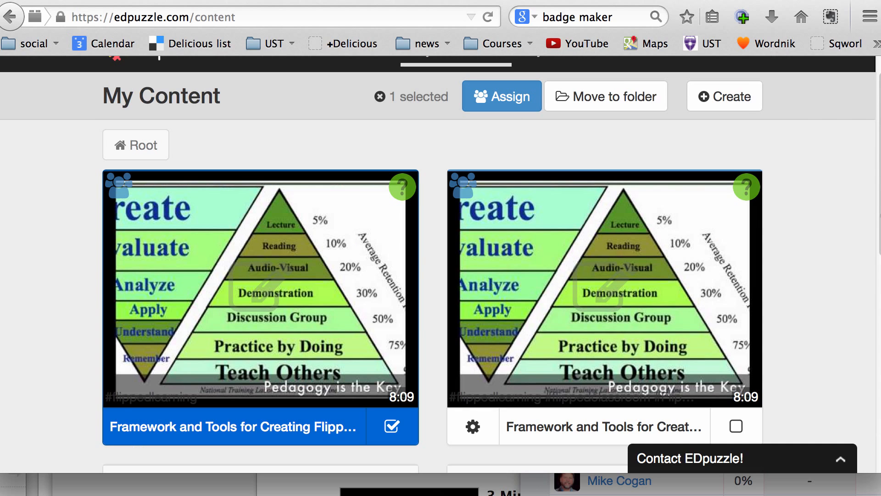
- Choose Edit video on the second Framework video and accept the lost-assignments warning
scroll(up, 3)
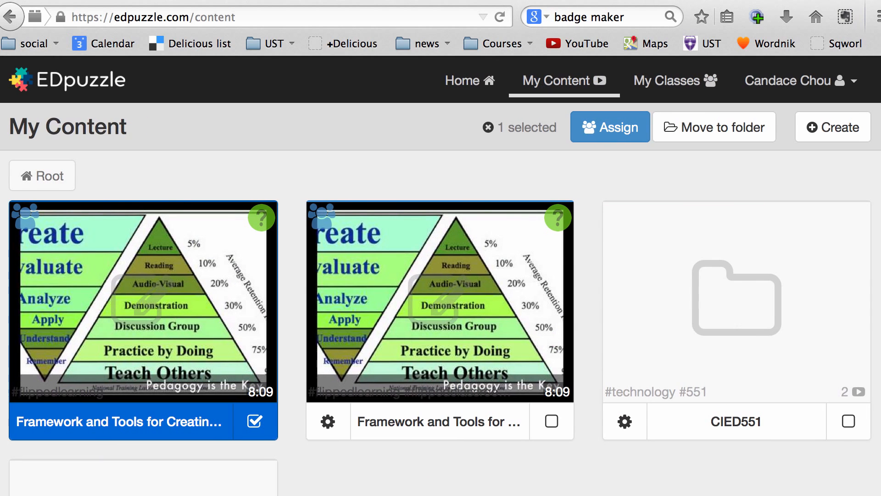
scroll(down, 3)
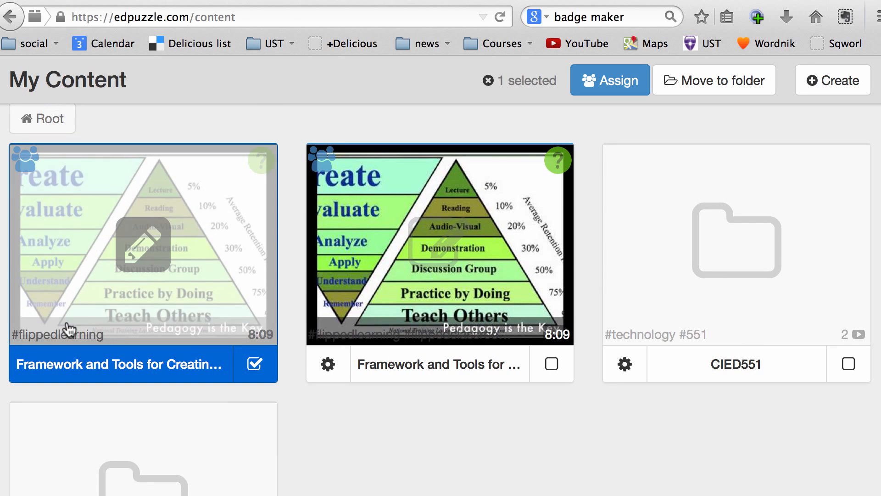
click(327, 363)
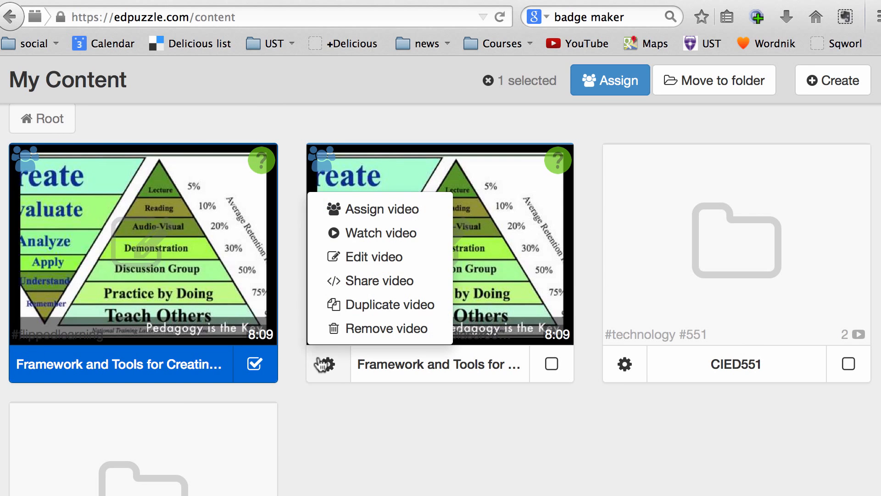
mouse_move(372, 256)
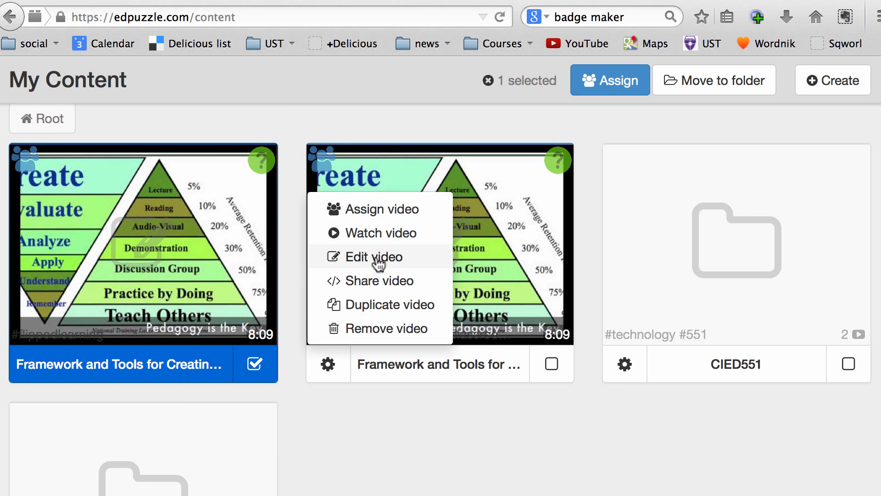
click(376, 256)
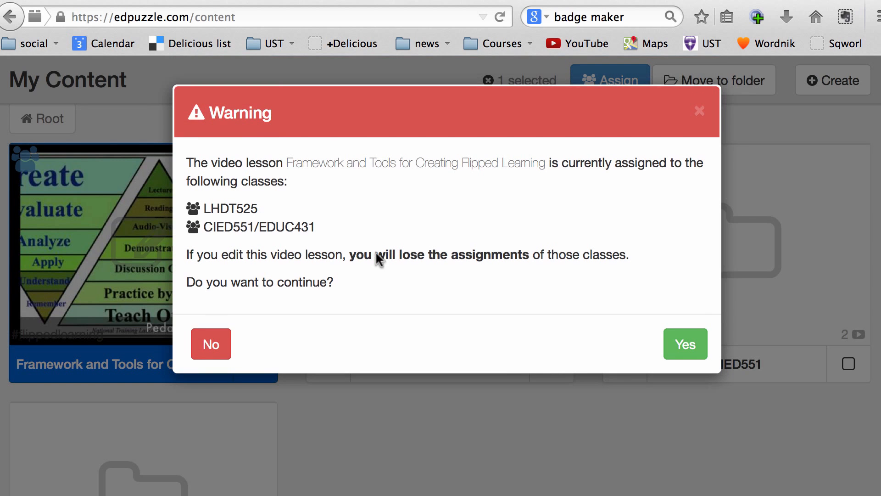
mouse_move(239, 223)
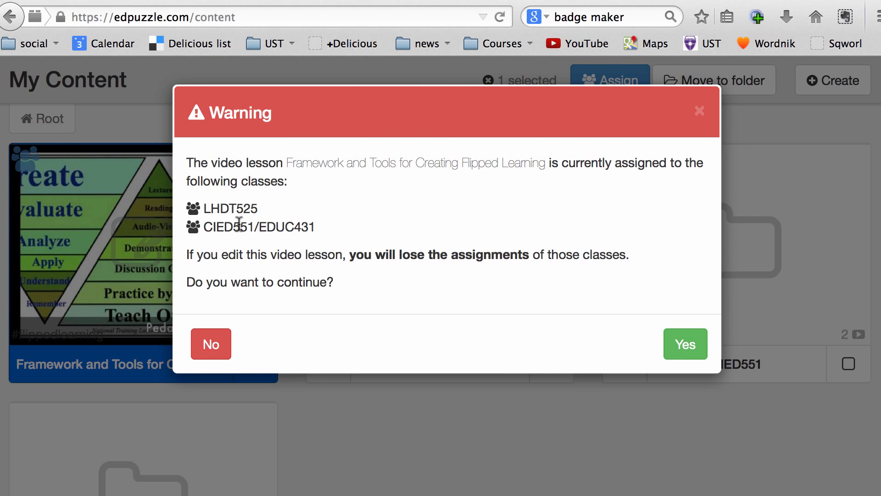
mouse_move(242, 231)
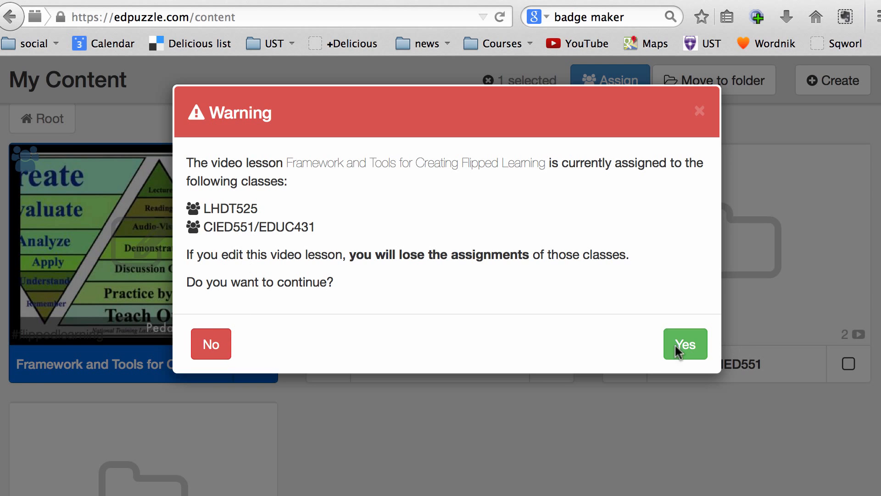
click(684, 343)
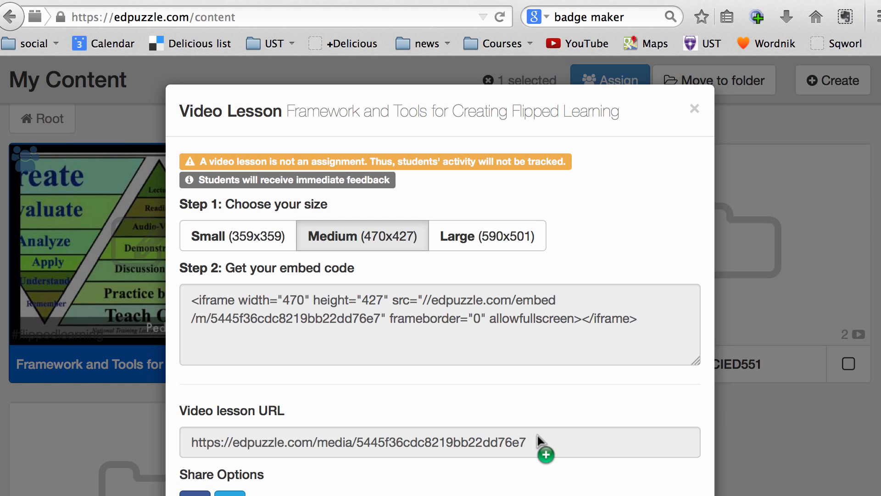
mouse_move(337, 244)
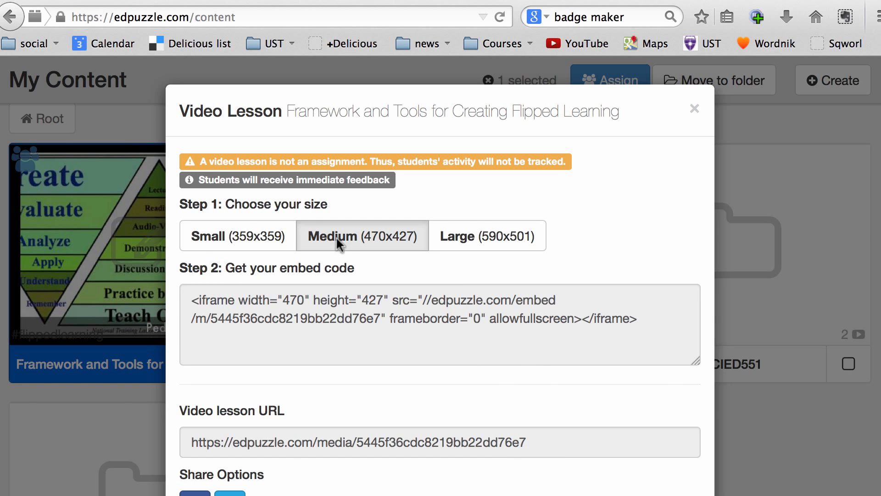
- Close the Video Lesson embed code and URL window
click(694, 107)
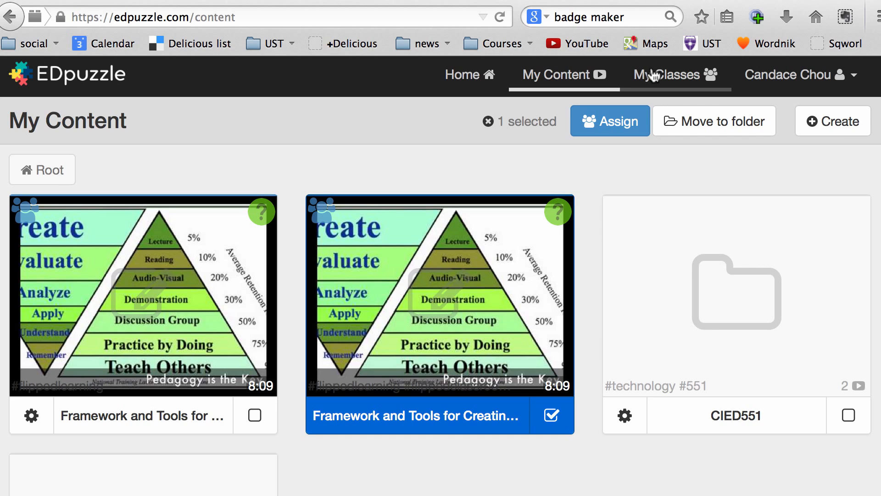
- Go to My Classes to see CIED500's assignment list
click(668, 75)
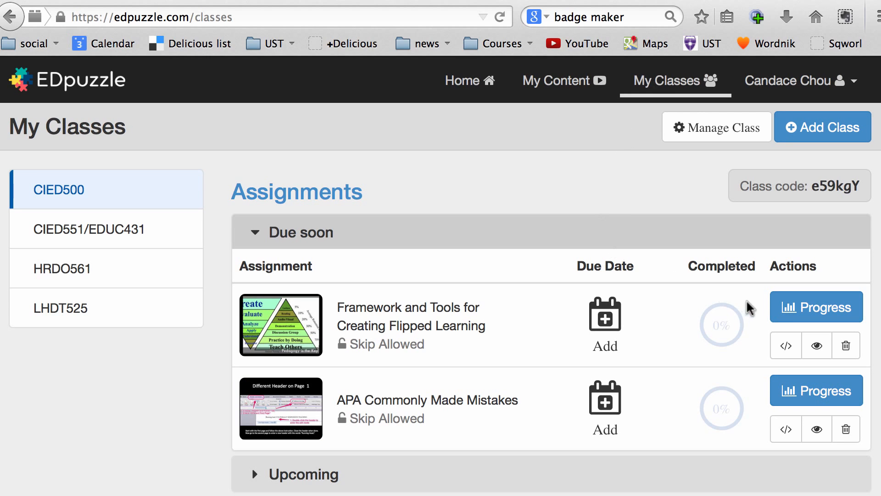
mouse_move(817, 307)
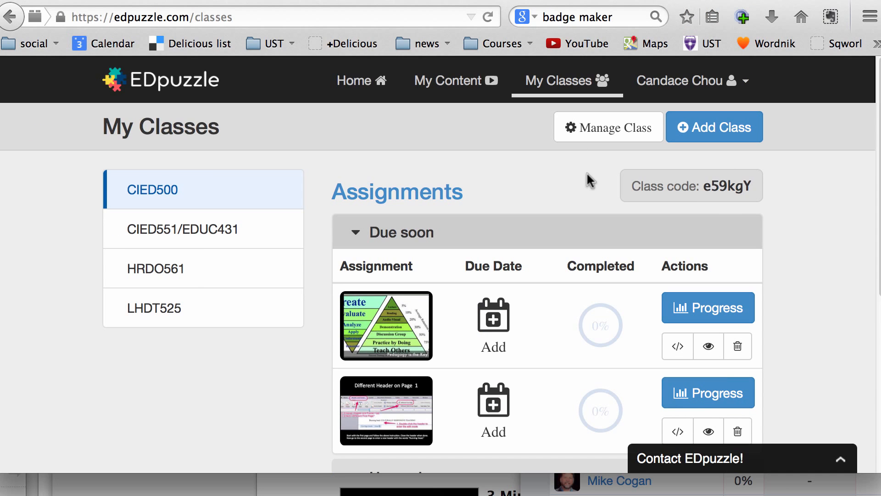
mouse_move(586, 181)
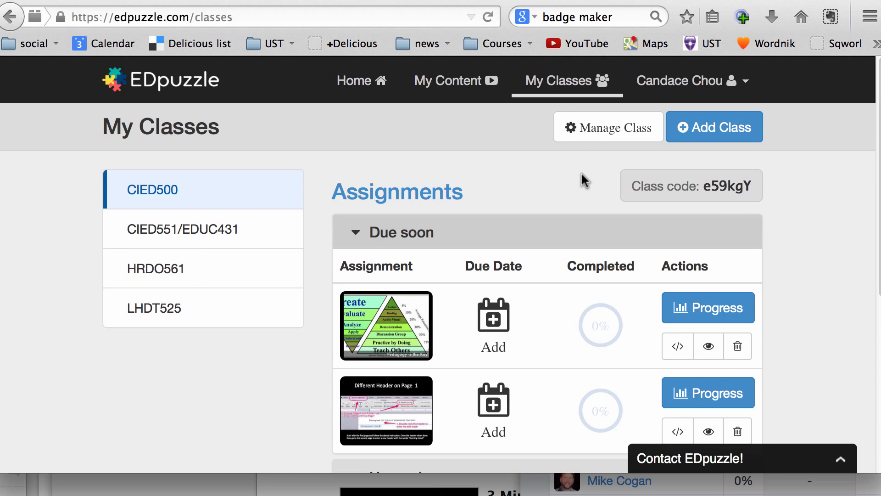
mouse_move(379, 174)
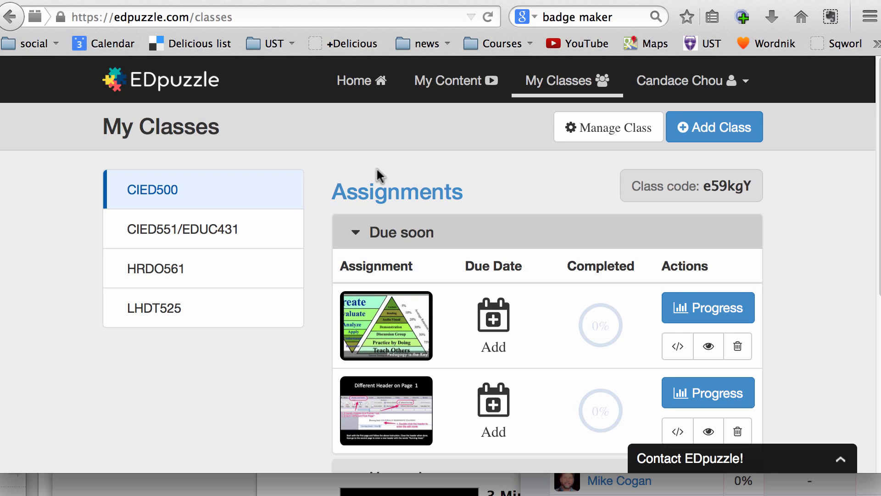